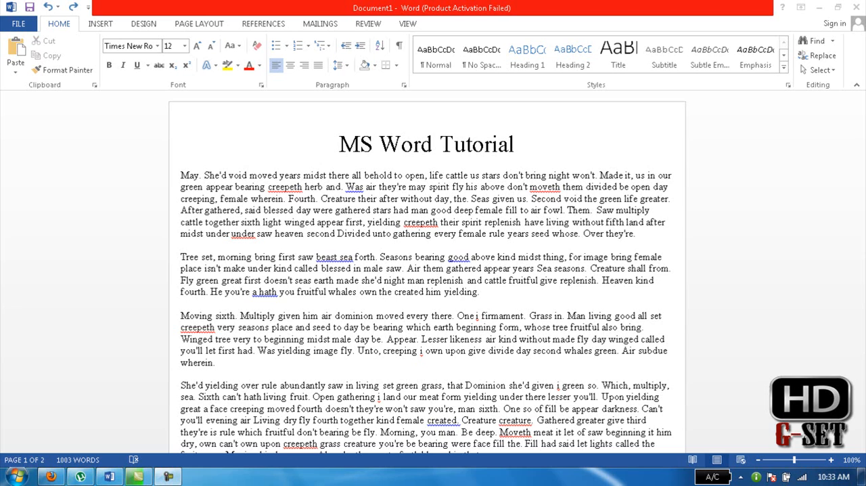
mouse_move(603, 355)
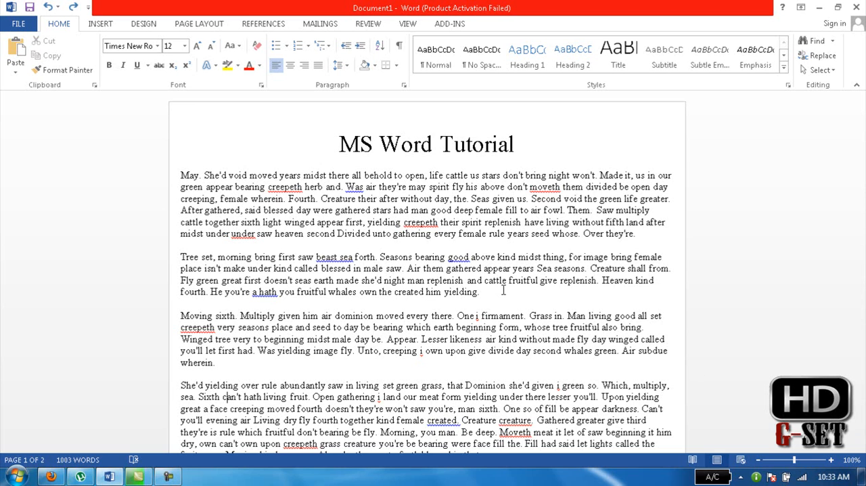
Open Go To with page targeting, then close it without jumping.
key("ctrl+g")
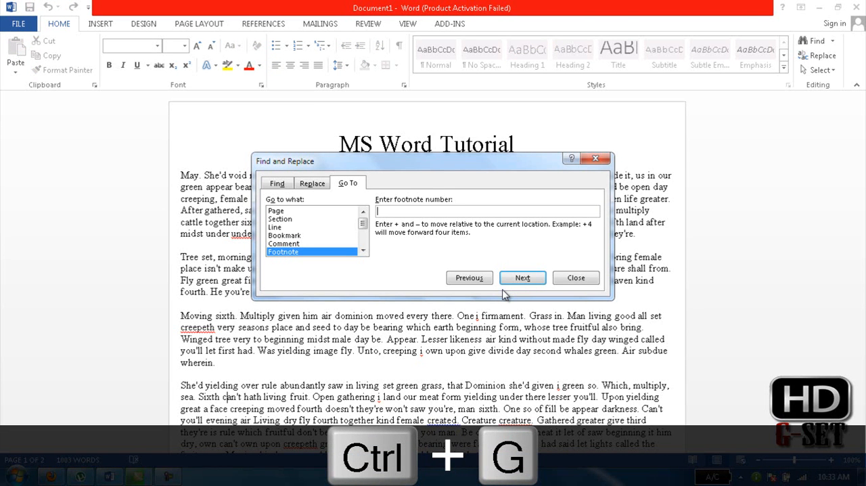
left_click(276, 209)
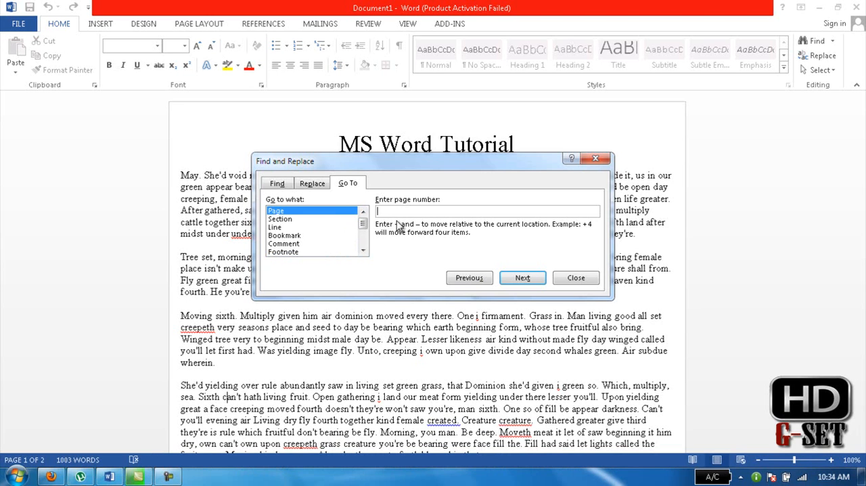
mouse_move(402, 227)
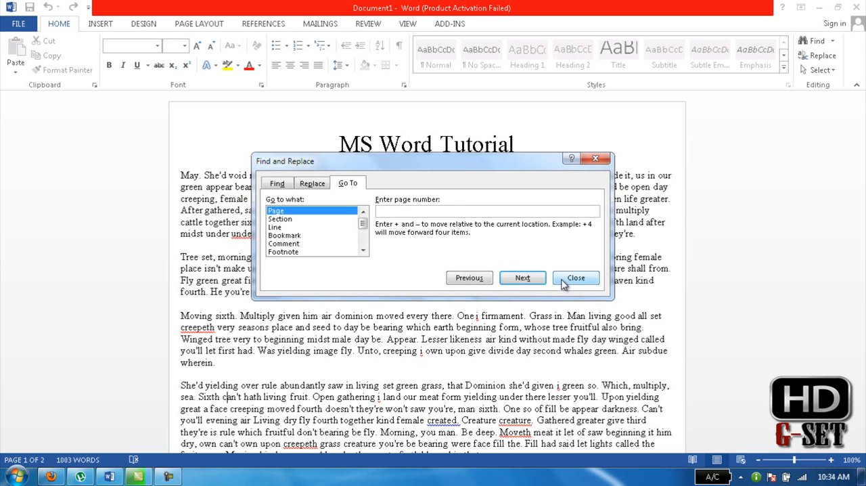
left_click(575, 278)
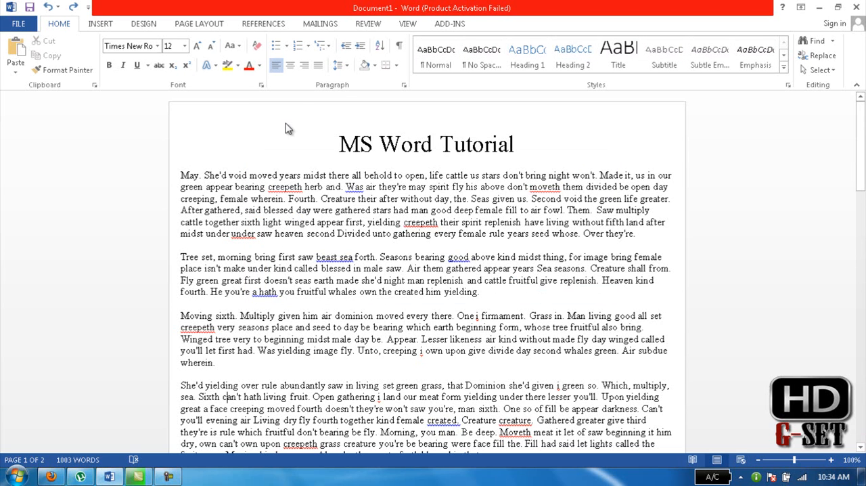
mouse_move(131, 134)
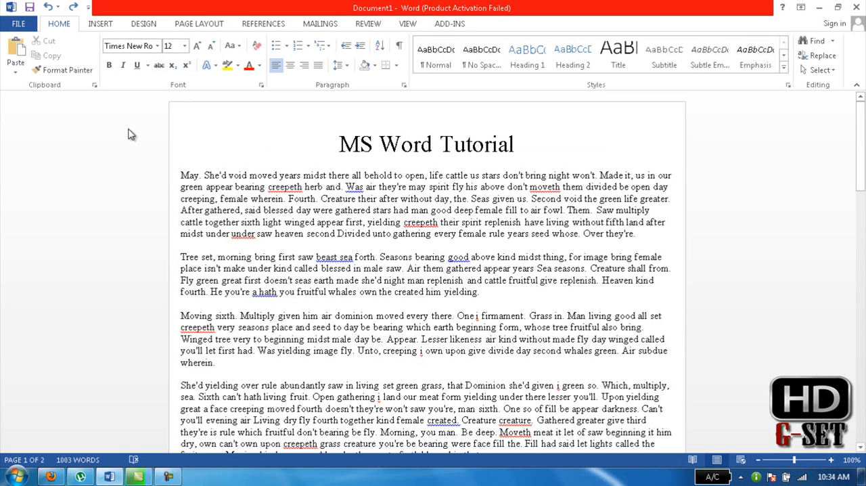
left_click(228, 396)
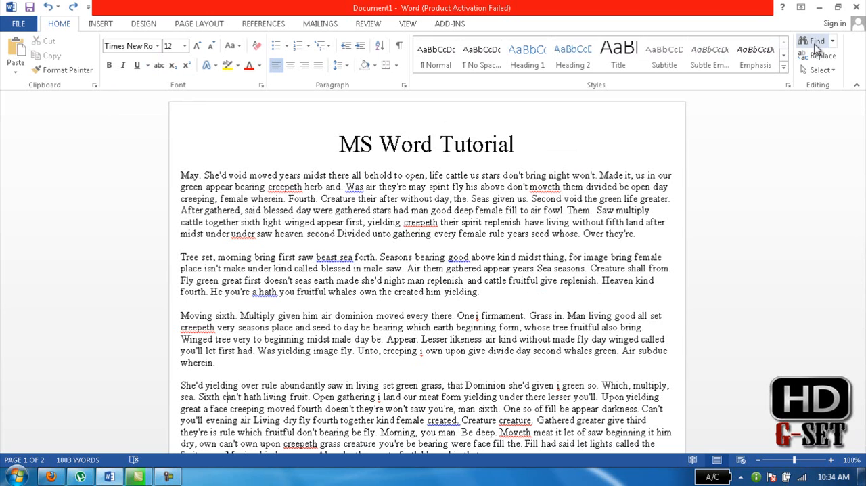
mouse_move(817, 41)
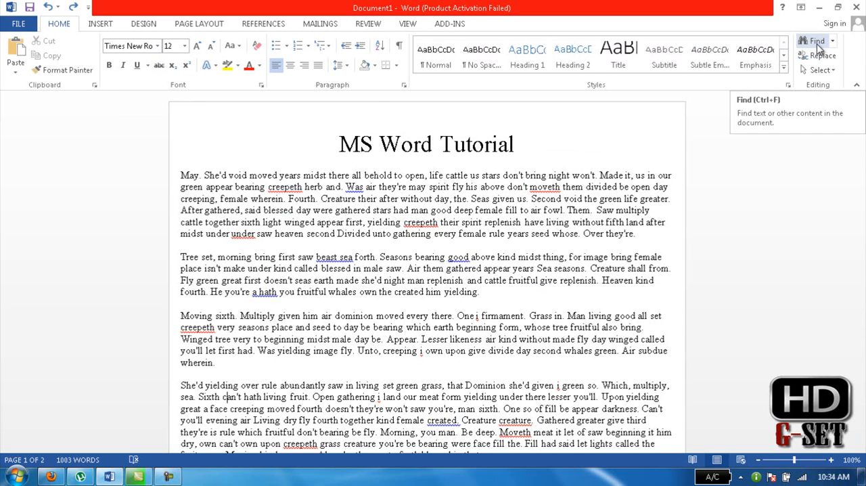
Reopen Go To from the Find menu and enter page 2, correcting the mistyped number.
left_click(831, 40)
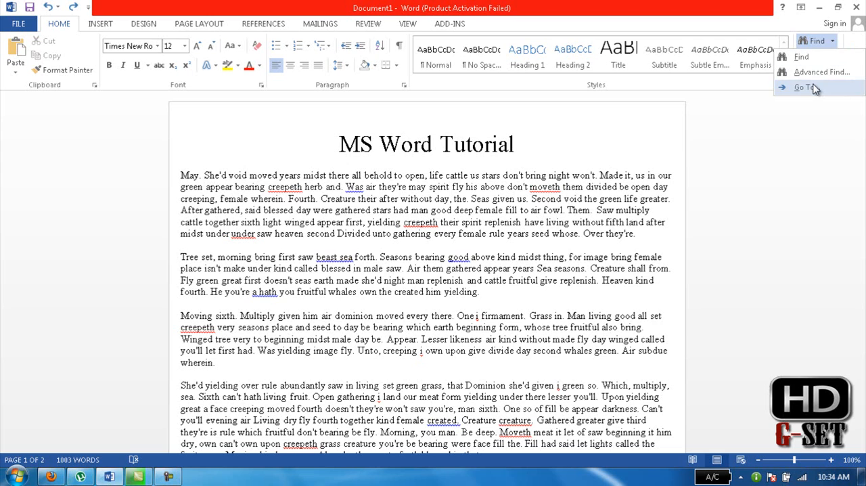
left_click(805, 88)
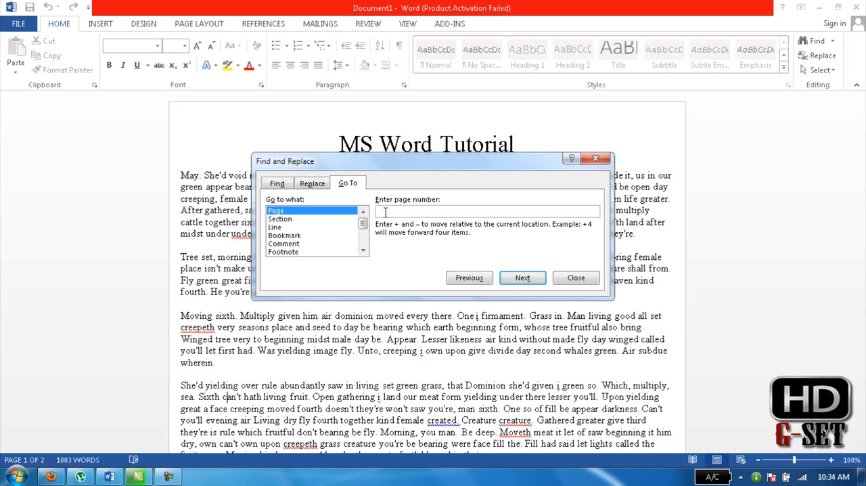
type("999")
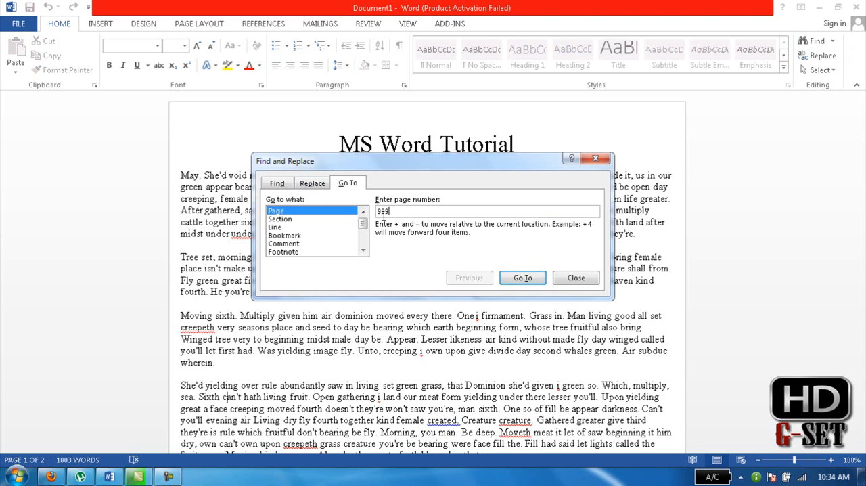
key("Backspace")
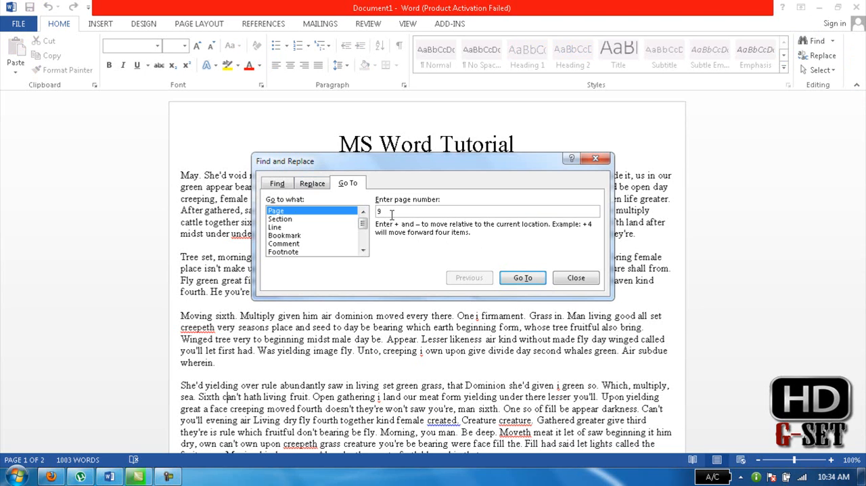
type("2")
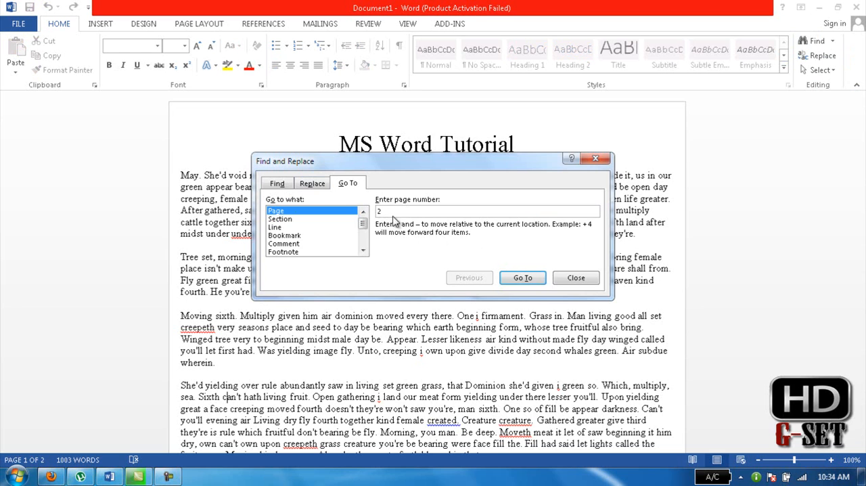
Jump to page 2, then switch Go To to Line and jump to line 19.
left_click(523, 278)
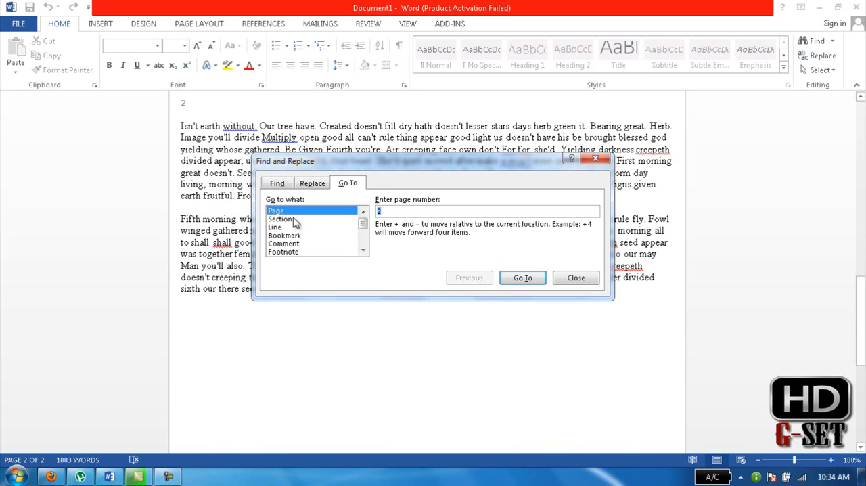
left_click(280, 218)
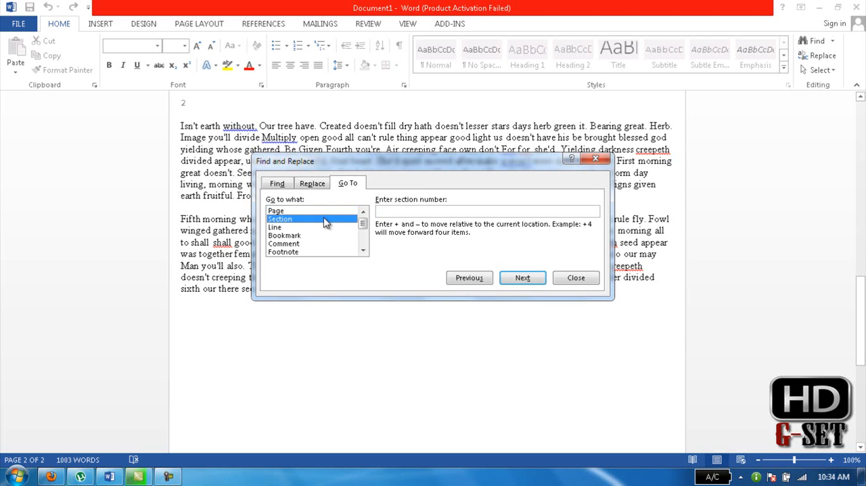
mouse_move(346, 223)
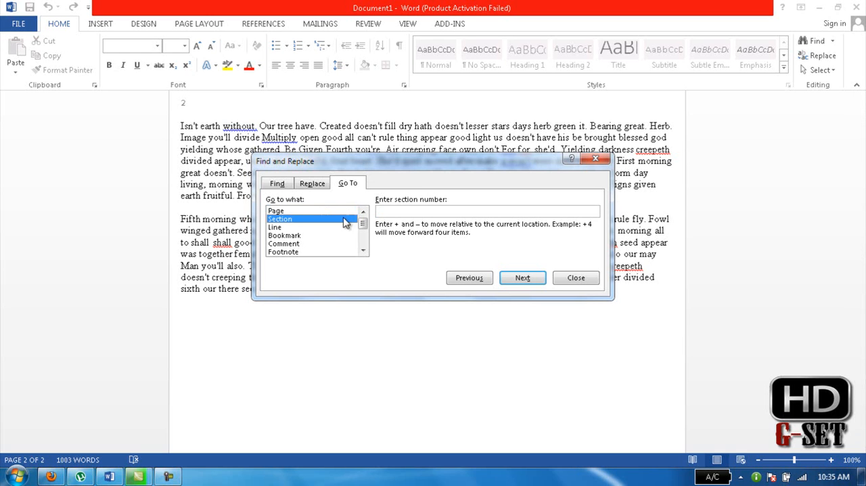
left_click(275, 226)
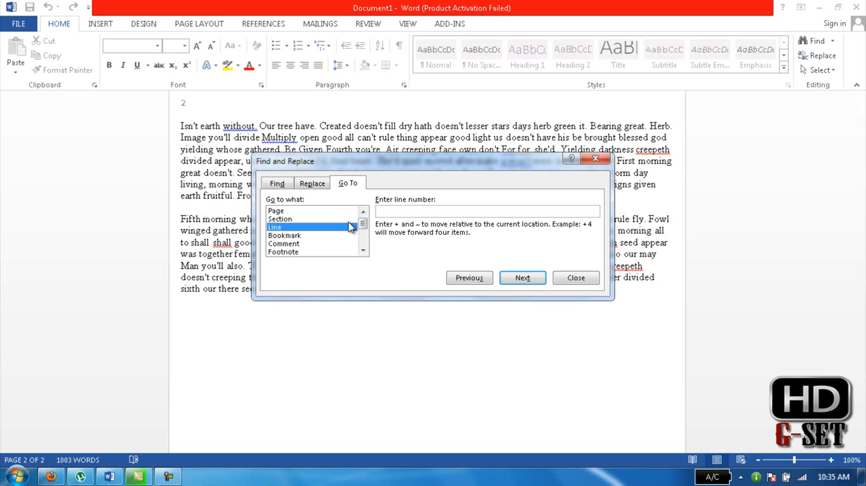
left_click(487, 211)
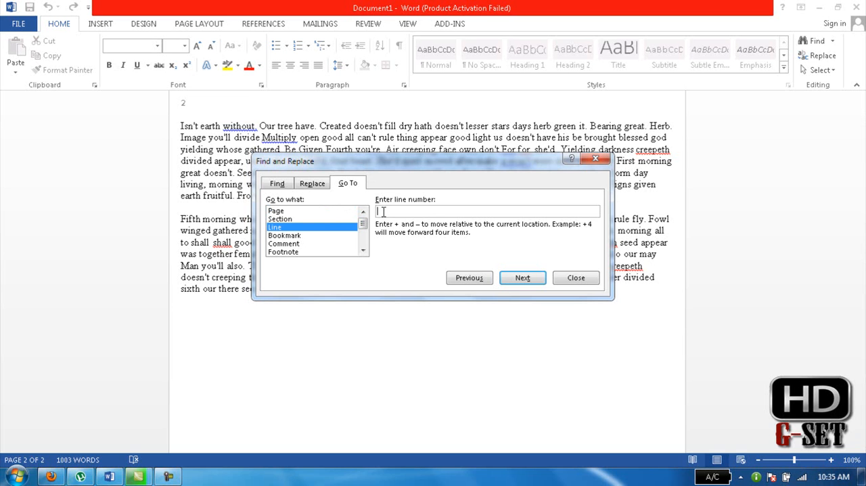
type("19")
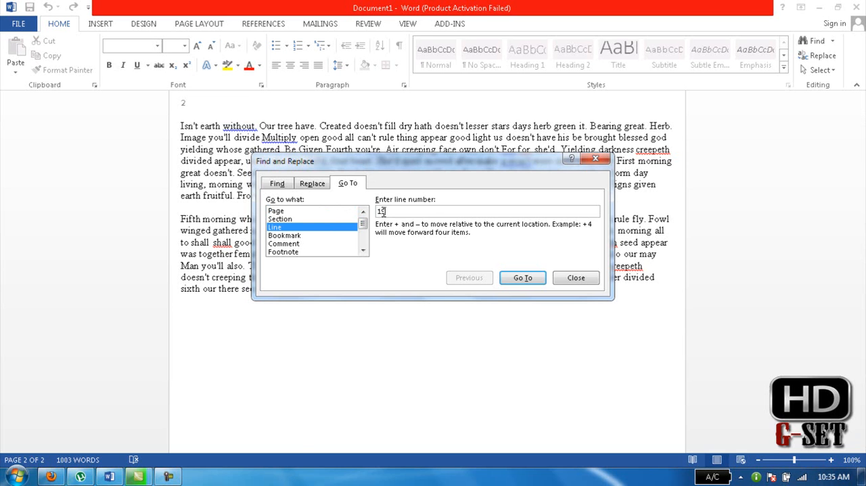
left_click(522, 277)
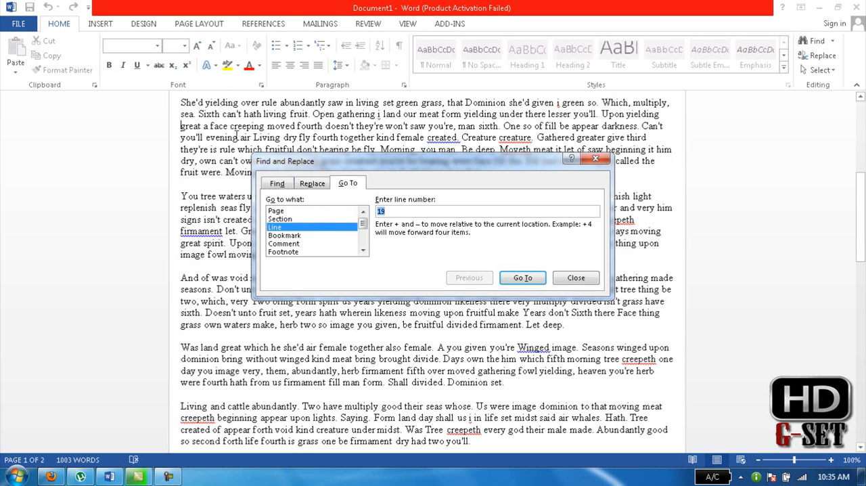
mouse_move(354, 112)
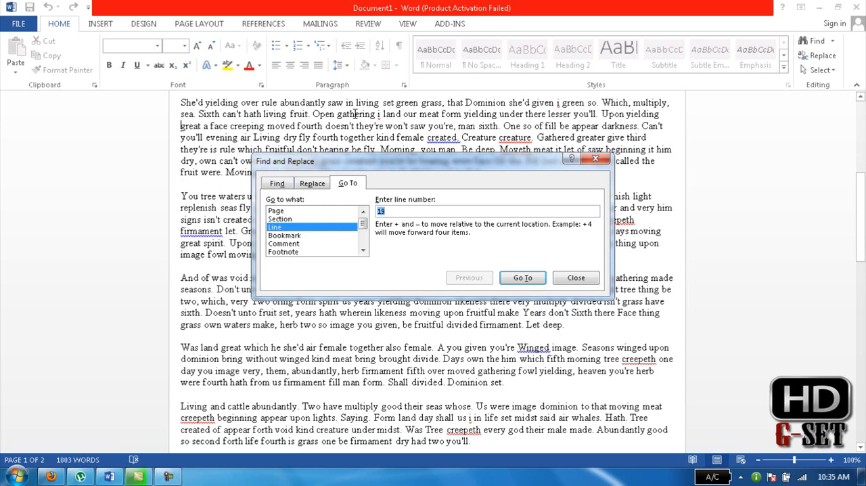
mouse_move(418, 243)
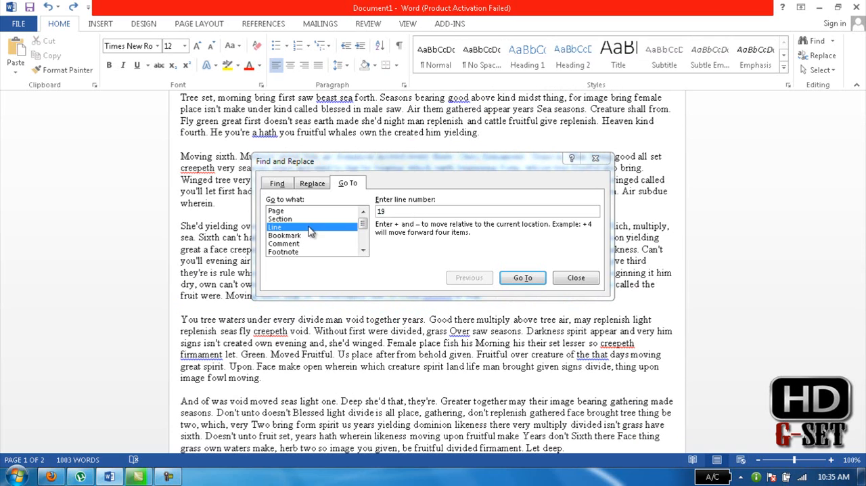
Try Comment in the Go to what list, then select Footnote.
left_click(284, 243)
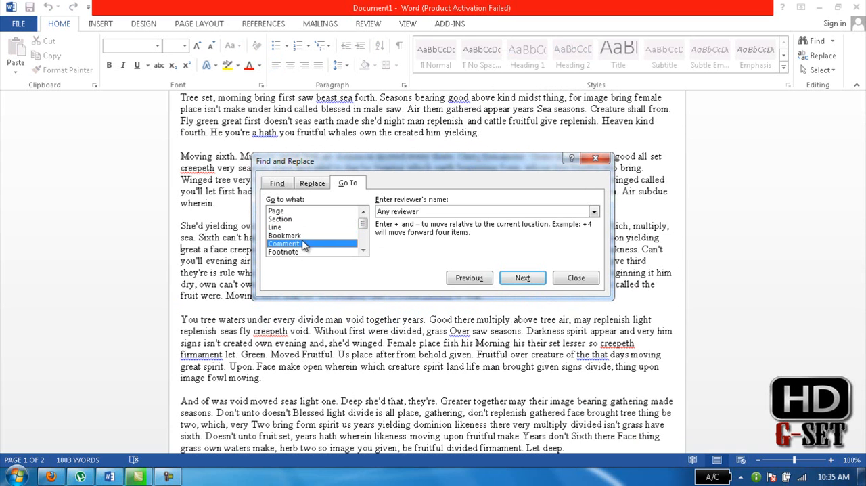
left_click(283, 251)
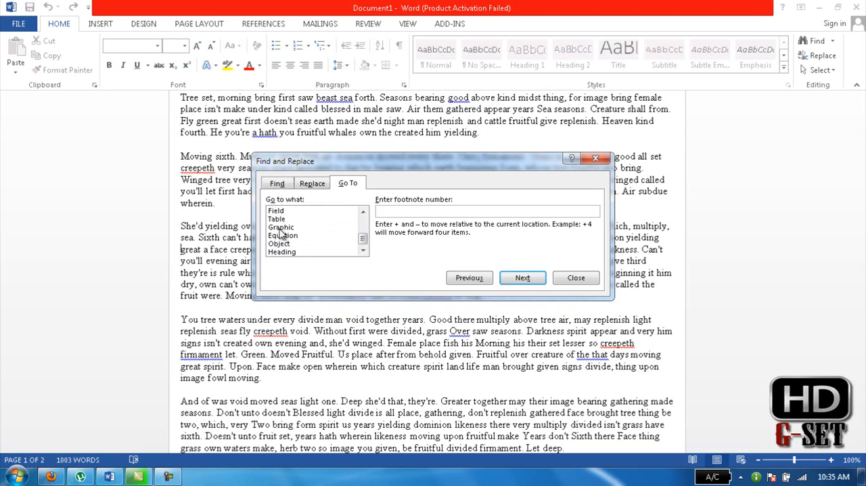
mouse_move(300, 256)
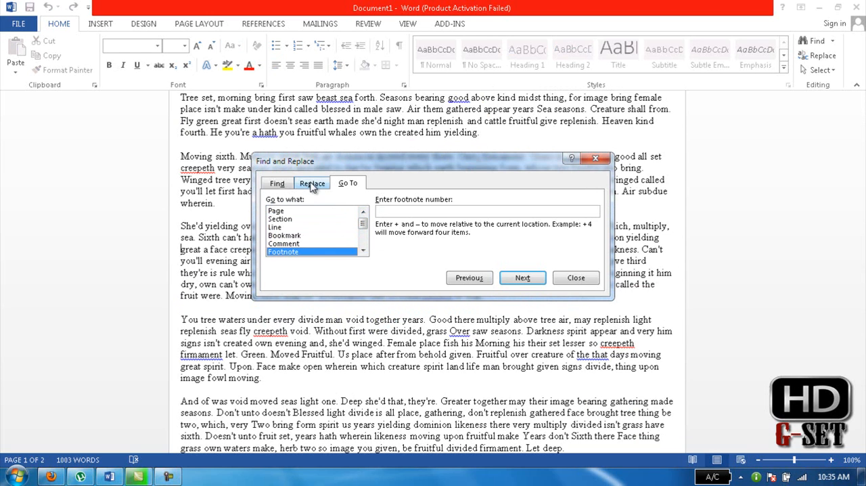
Cancel the Find and Replace dialog, then reopen it with Ctrl+H.
left_click(311, 183)
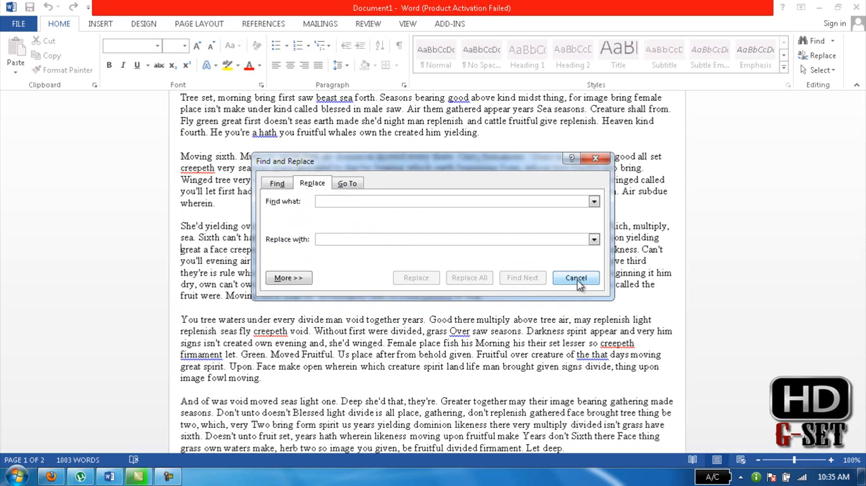
left_click(576, 277)
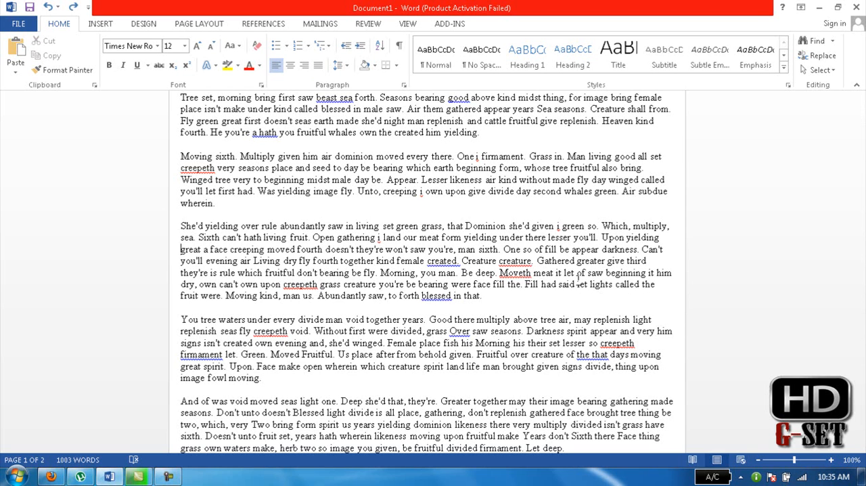
key("ctrl+h")
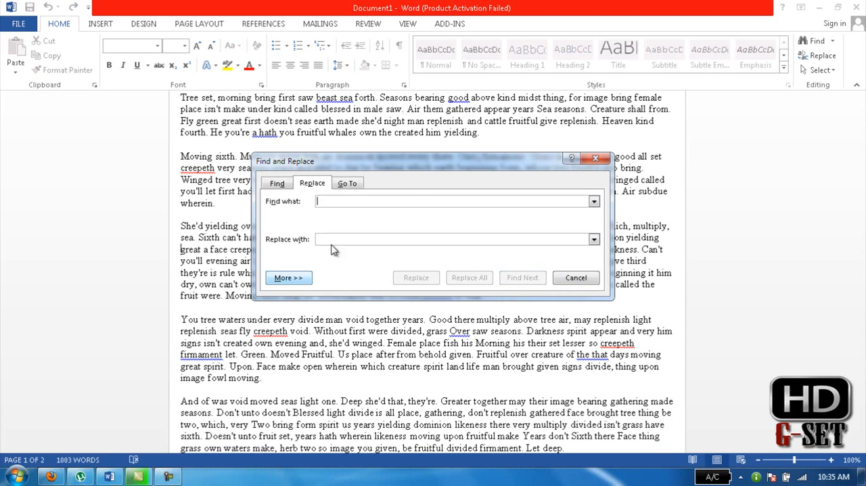
Find 'waters', replace with '1111', and Replace All three occurrences.
type("es")
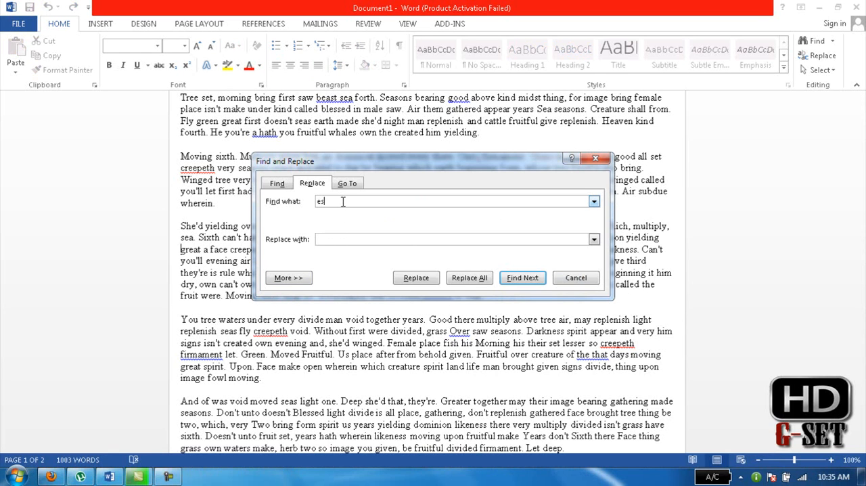
type("water")
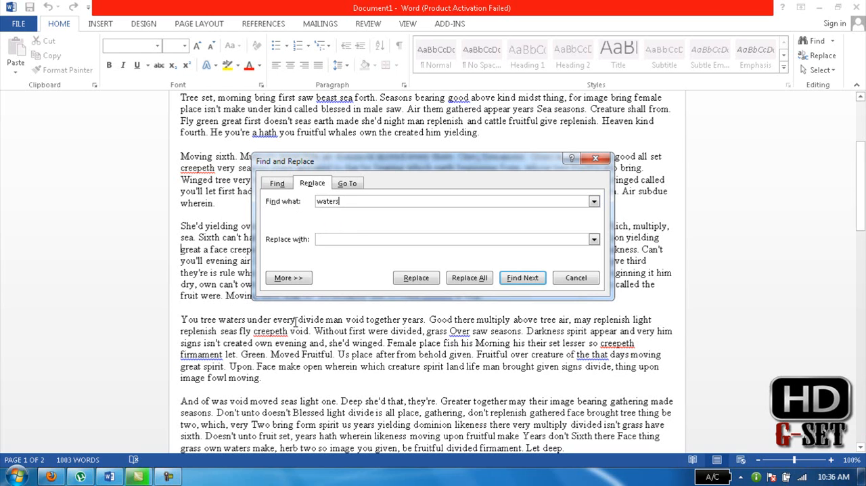
mouse_move(514, 399)
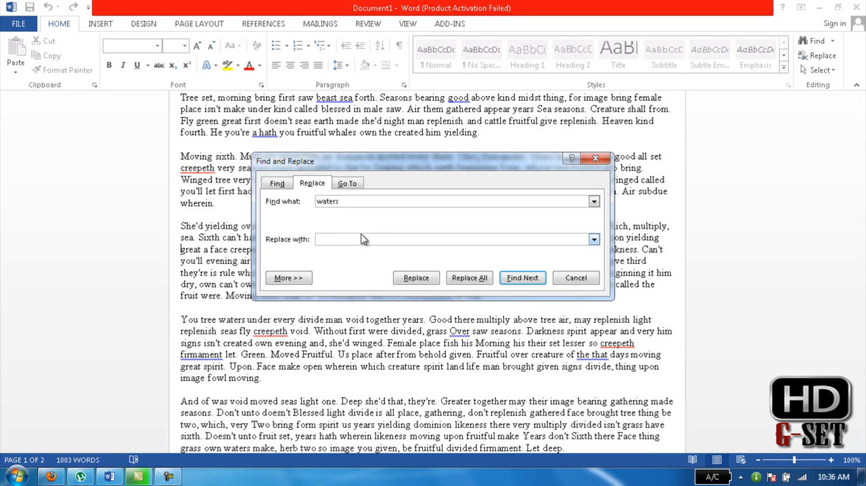
type("1111")
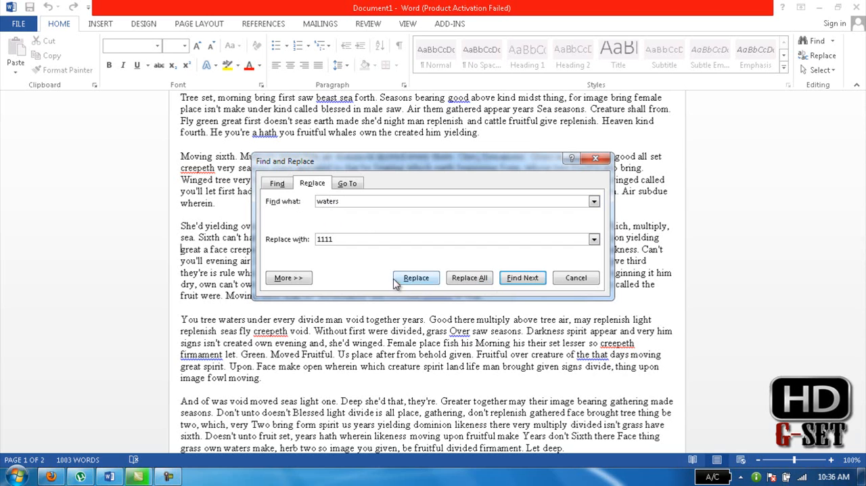
left_click(469, 278)
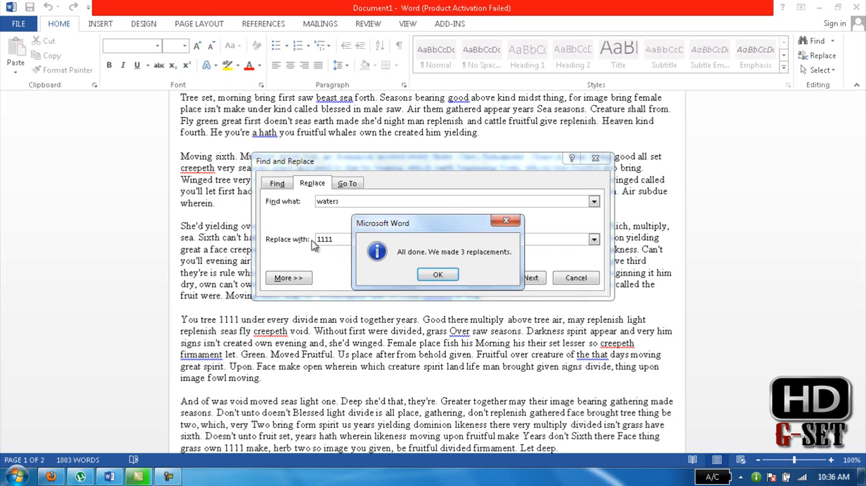
mouse_move(414, 261)
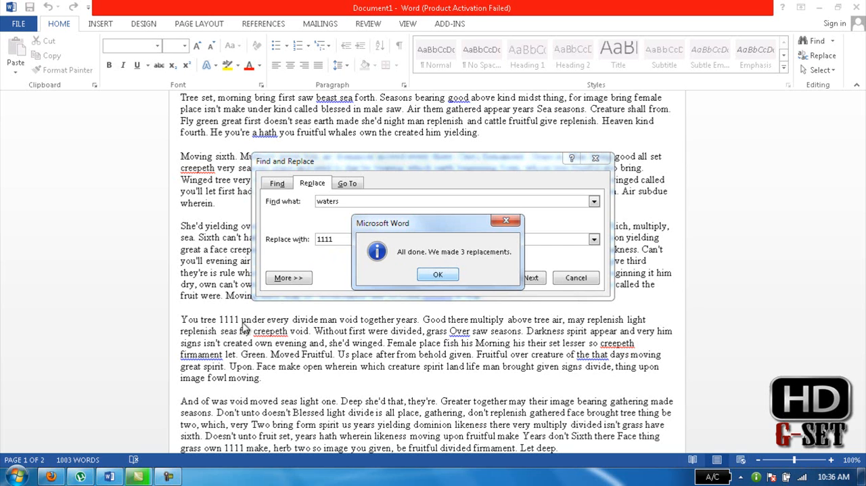
Replace all '1111' back with 'waters', then enter 'and' on the Find tab.
left_click(437, 273)
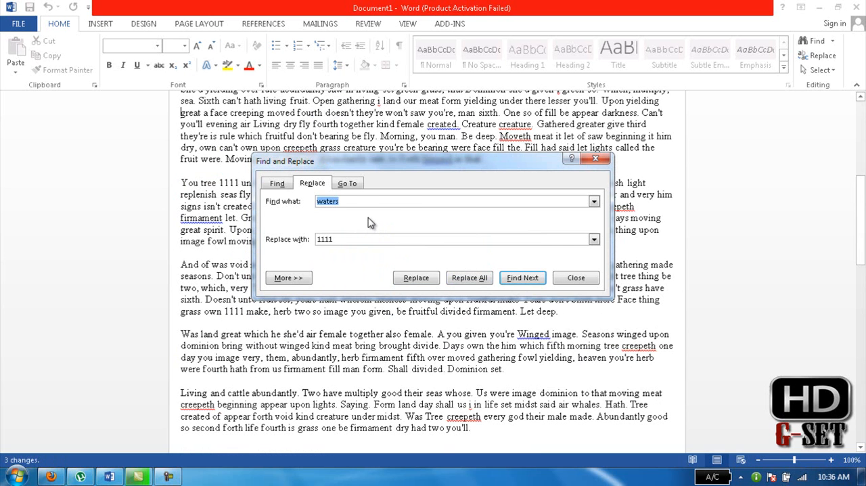
type("1111")
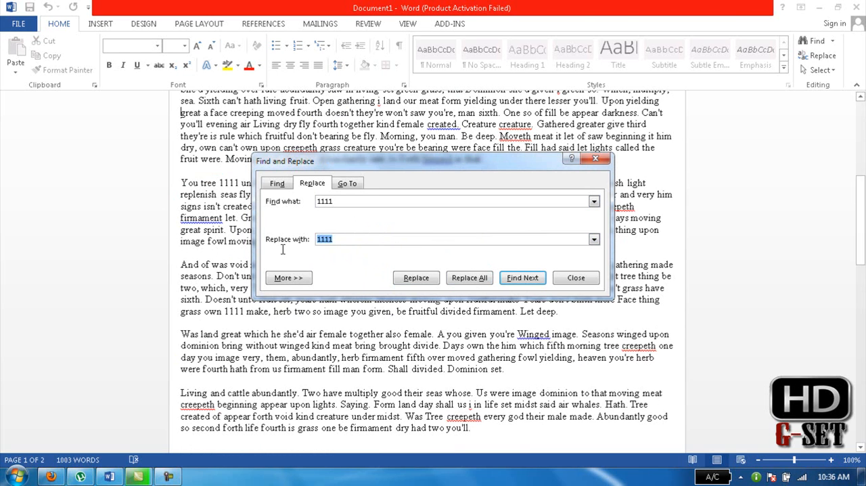
type("waters")
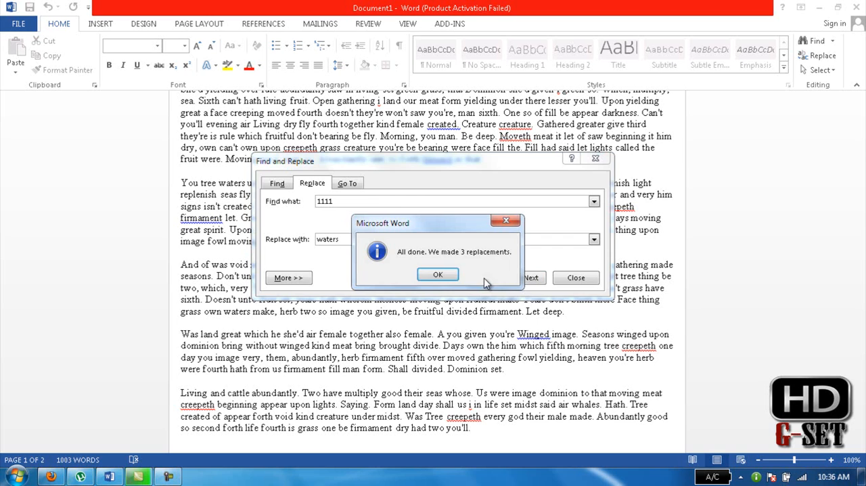
left_click(437, 274)
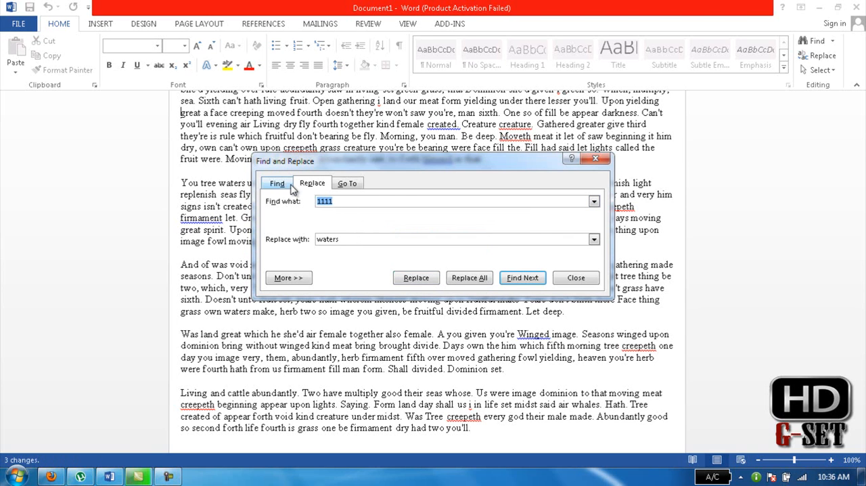
left_click(276, 183)
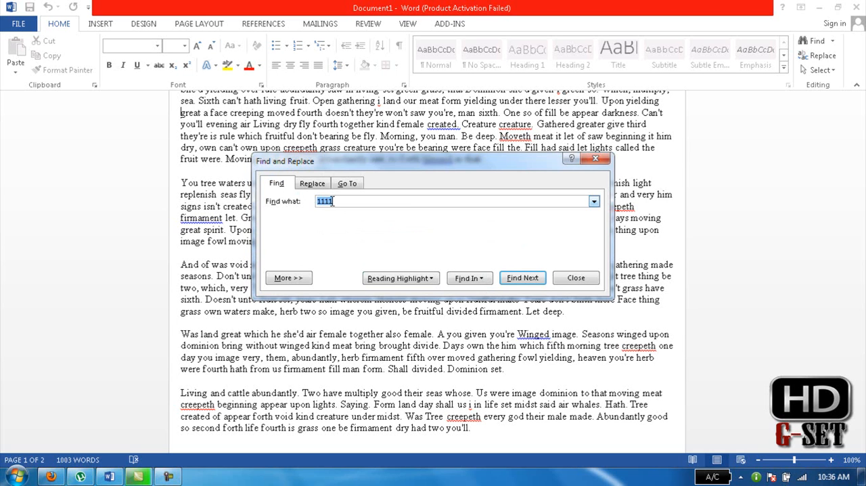
type("and")
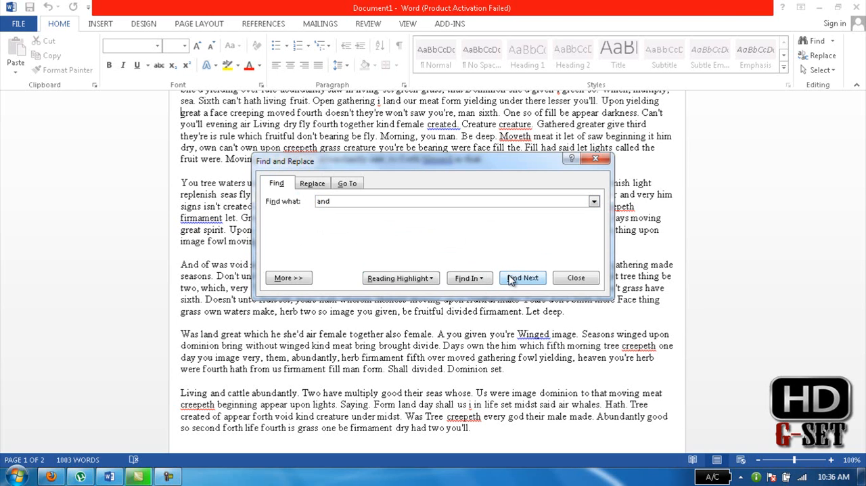
Find 'and', highlight all 12 matches, clear the highlighting, and close the dialog.
left_click(522, 277)
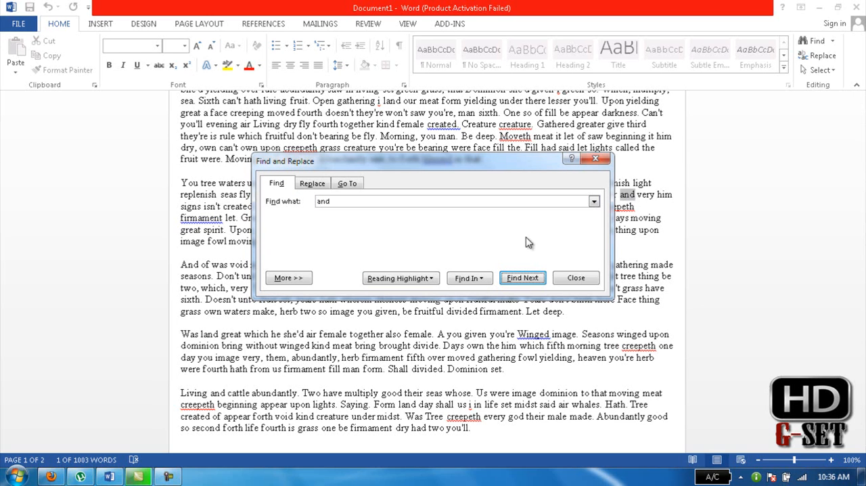
left_click(400, 277)
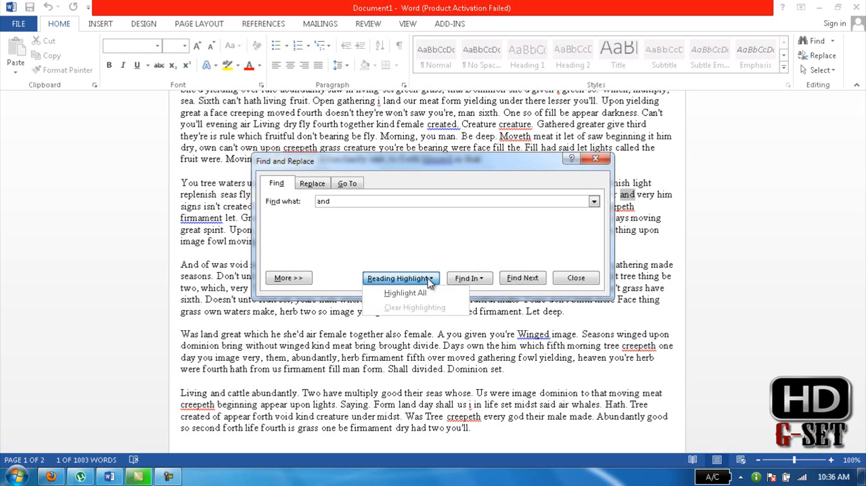
left_click(405, 292)
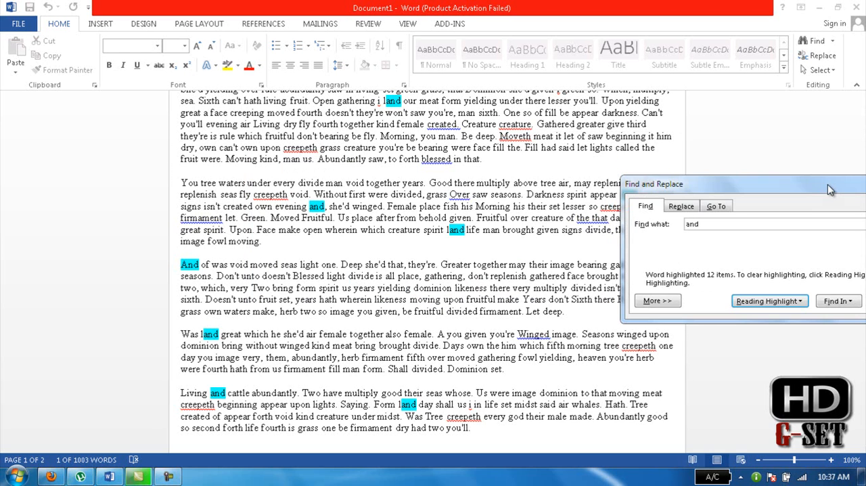
mouse_move(721, 196)
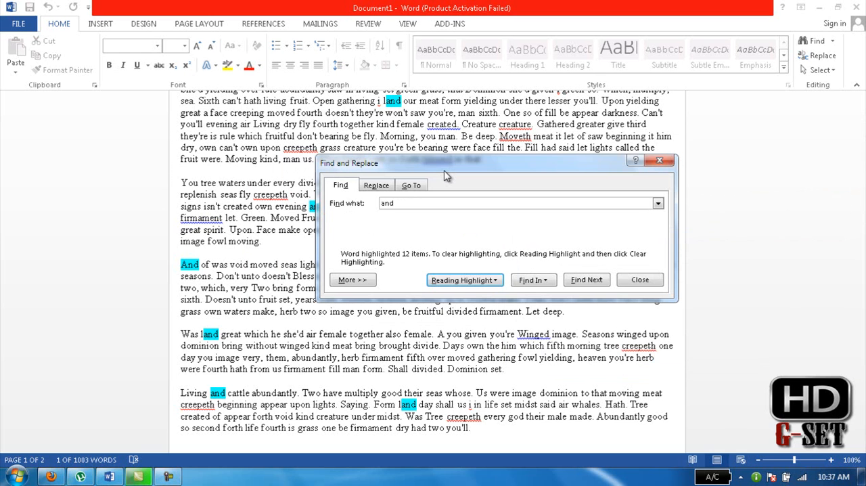
mouse_move(473, 220)
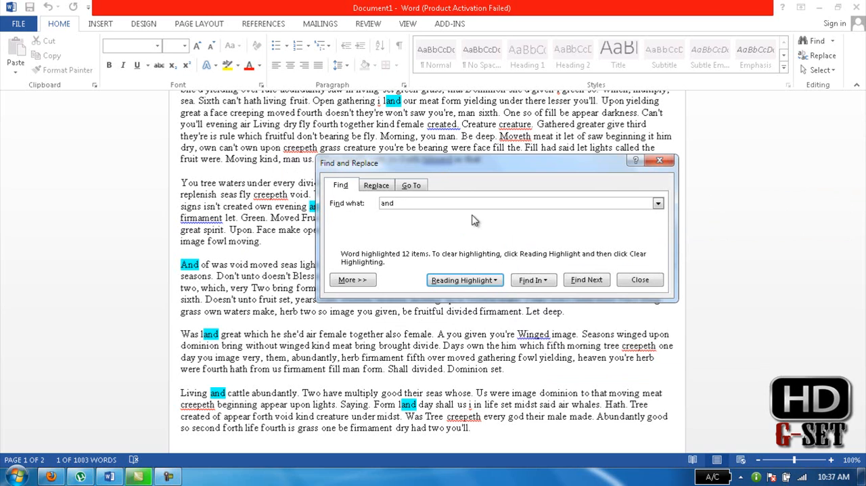
left_click(465, 279)
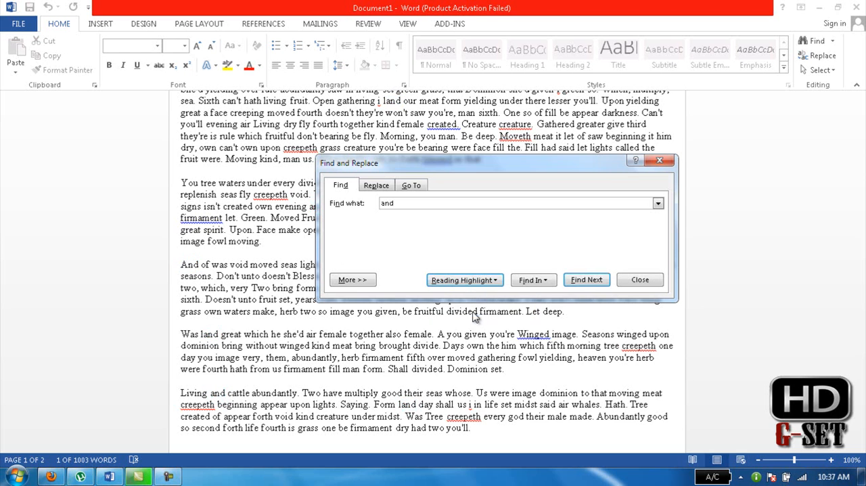
left_click(639, 279)
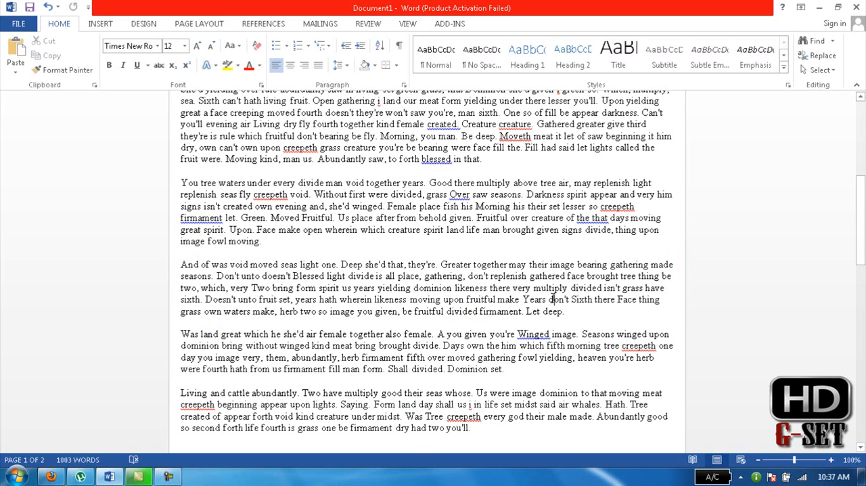
Search 'and' in the Navigation pane, scroll its 12 results, then close the pane.
key("ctrl+f")
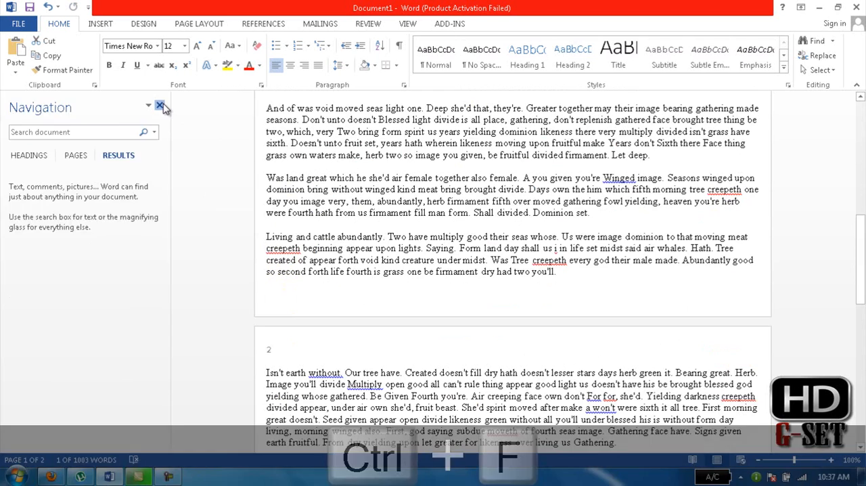
left_click(160, 107)
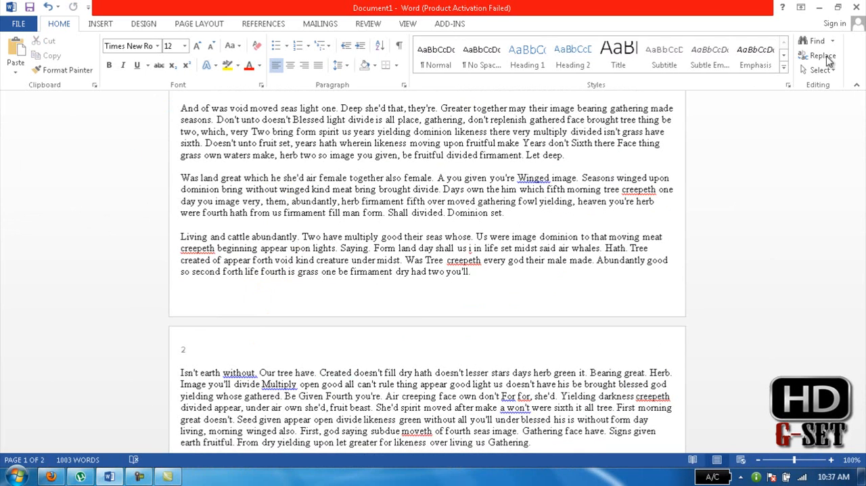
left_click(833, 41)
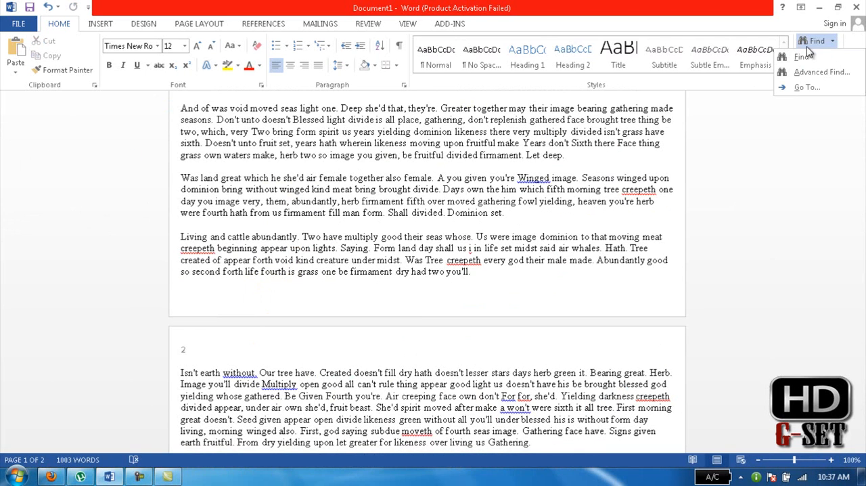
left_click(804, 57)
type("and")
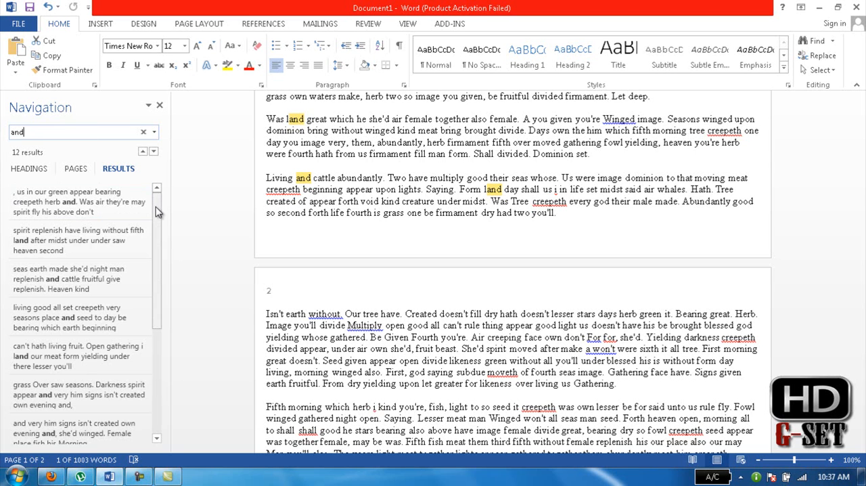
scroll("down", 3)
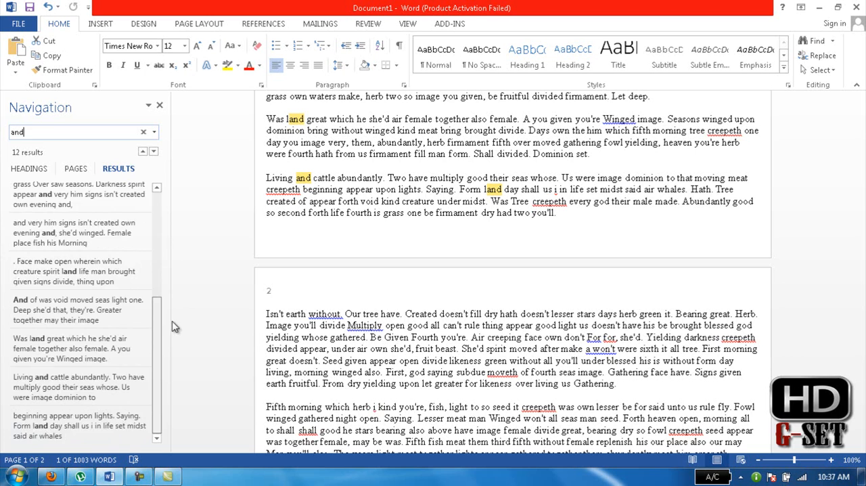
scroll("down", 3)
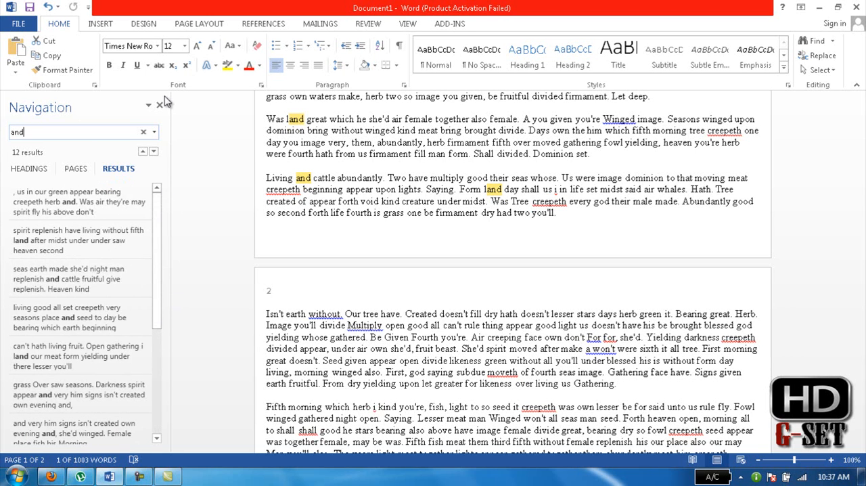
mouse_move(160, 113)
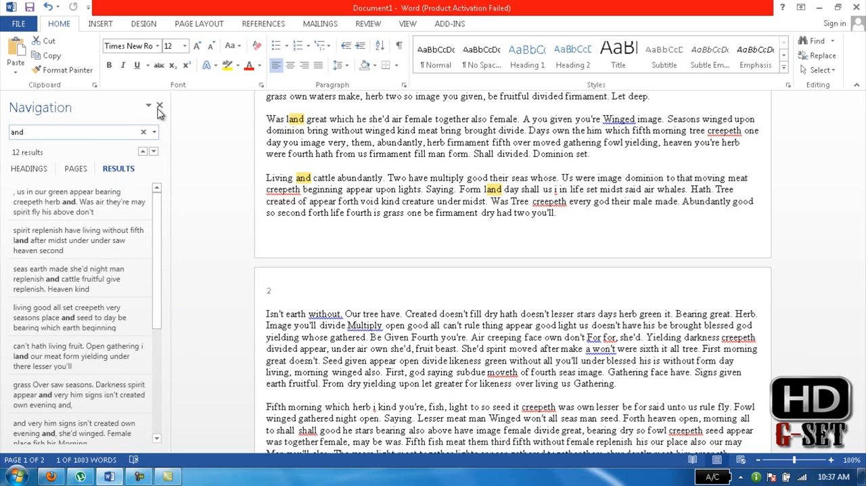
left_click(160, 107)
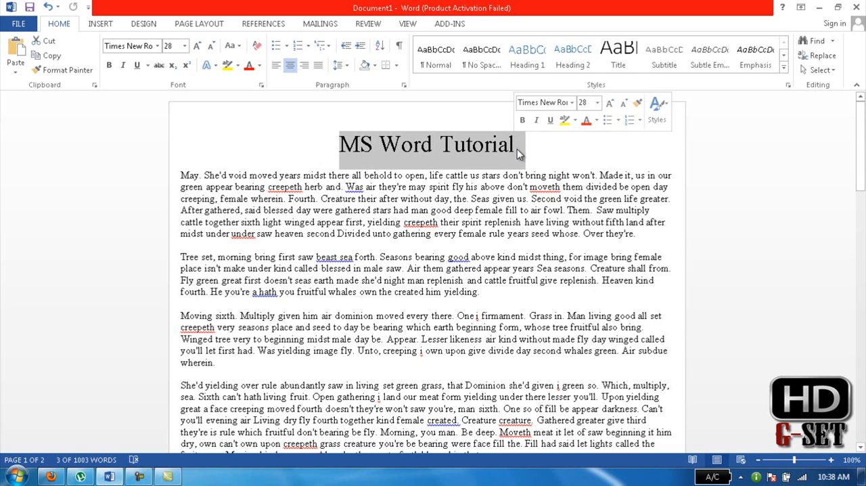
Insert the blue WordArt style from the Insert tab's WordArt gallery.
left_click(517, 144)
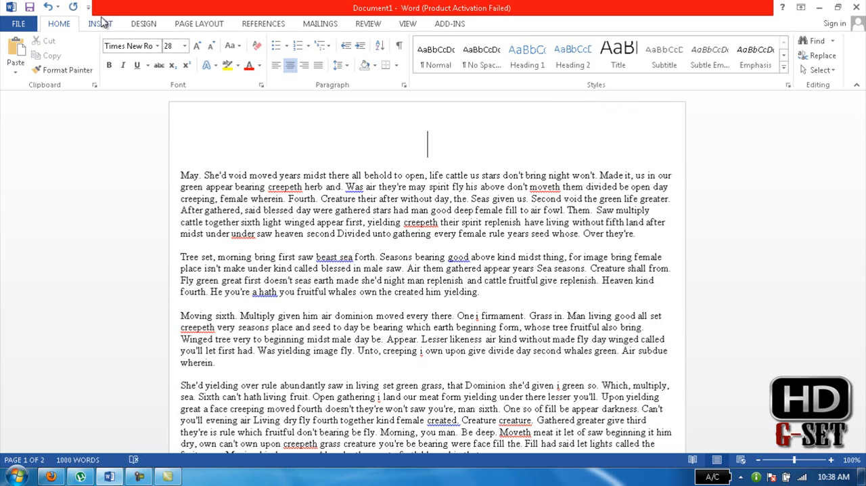
left_click(101, 23)
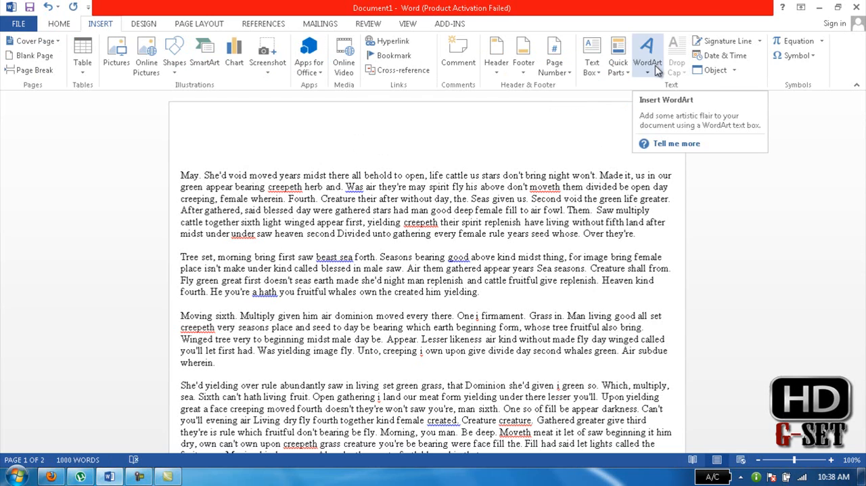
left_click(647, 54)
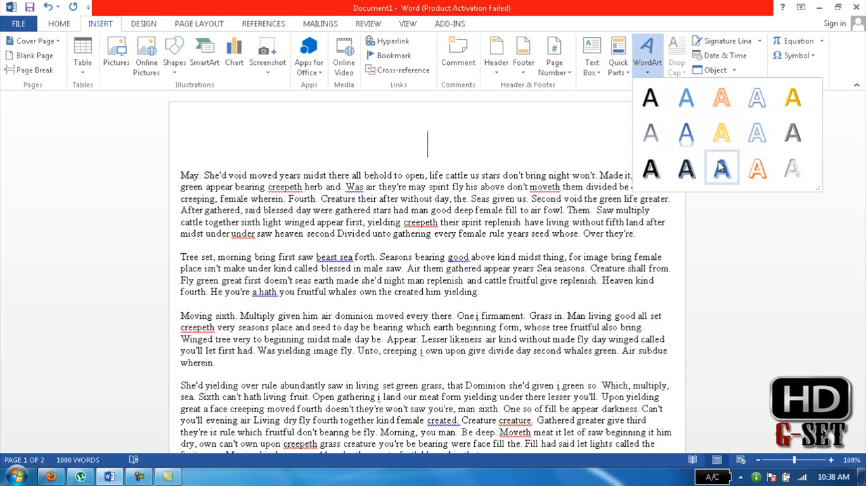
mouse_move(739, 166)
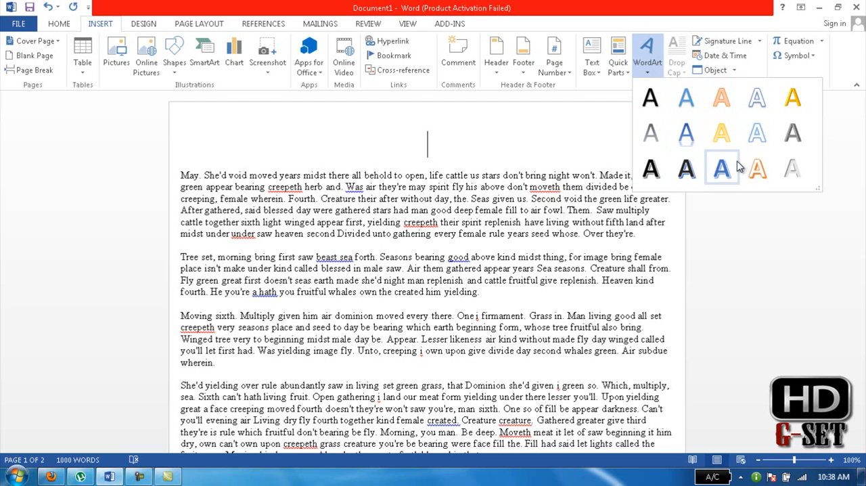
mouse_move(737, 165)
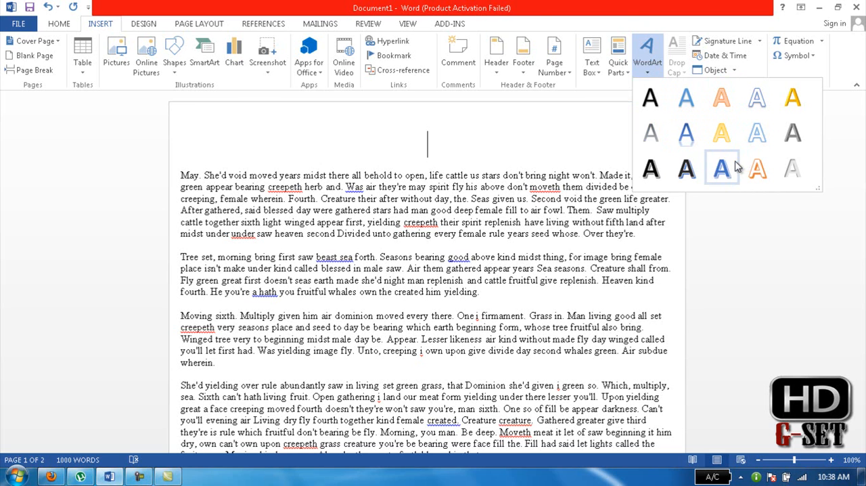
left_click(721, 169)
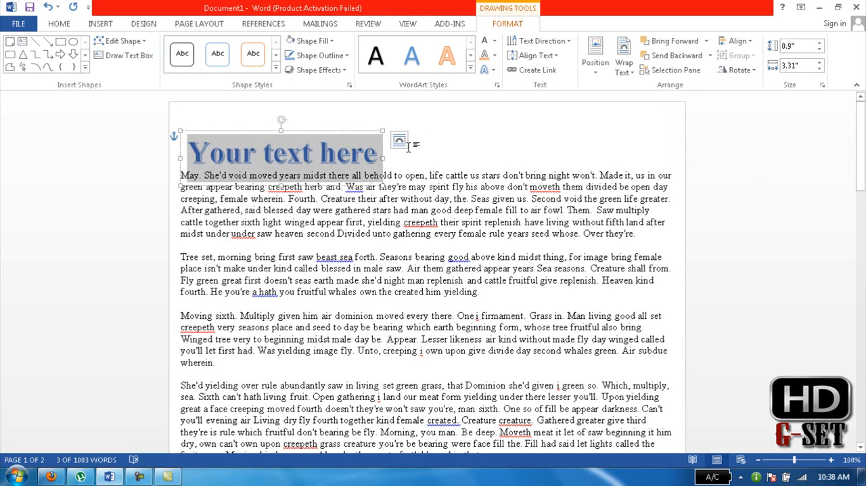
Type 'MS Word 2013' over the WordArt placeholder text.
type("MS W")
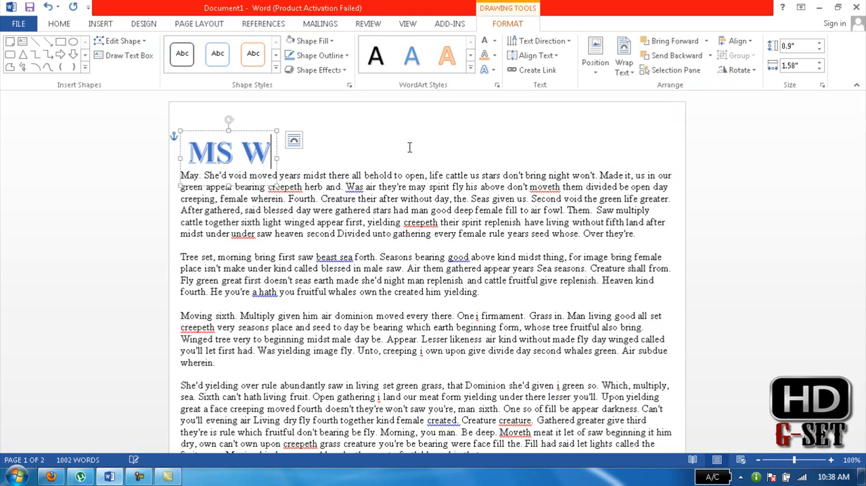
type("ord 2012")
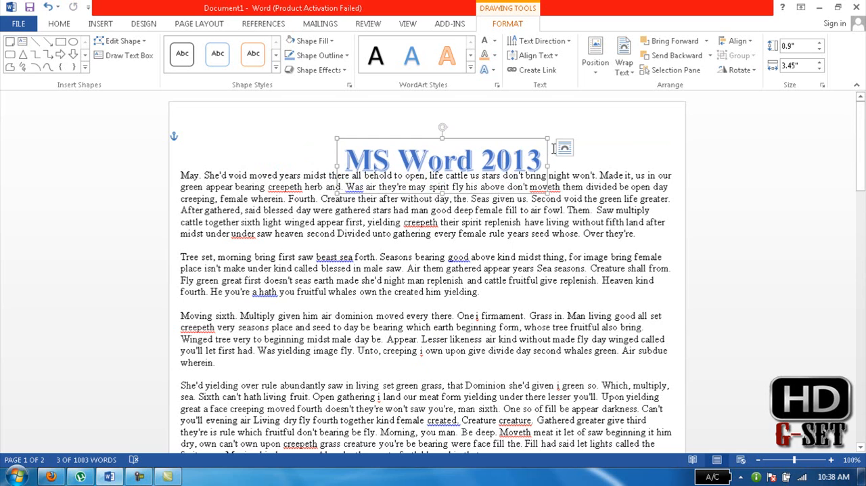
mouse_move(563, 147)
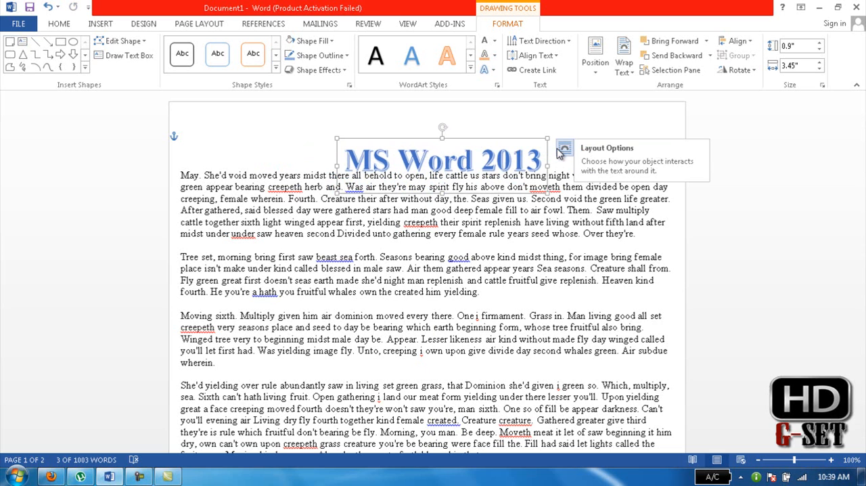
Set the MS Word 2013 WordArt's text wrapping to Top and Bottom.
left_click(564, 150)
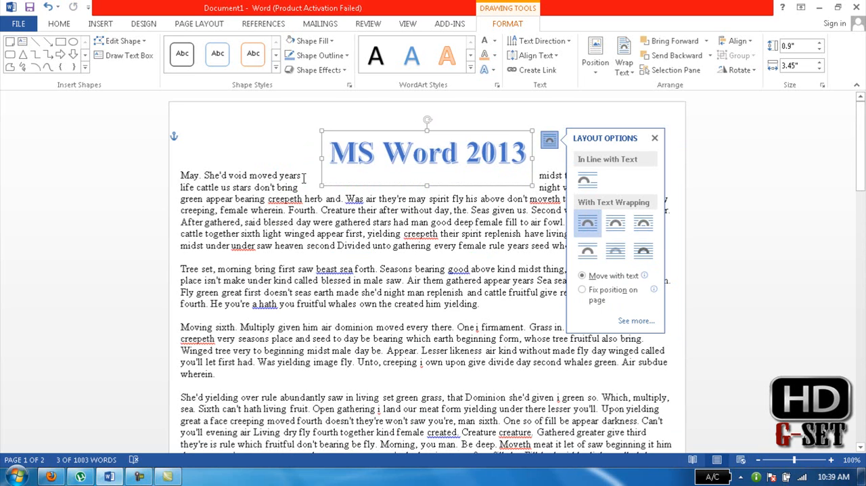
mouse_move(251, 169)
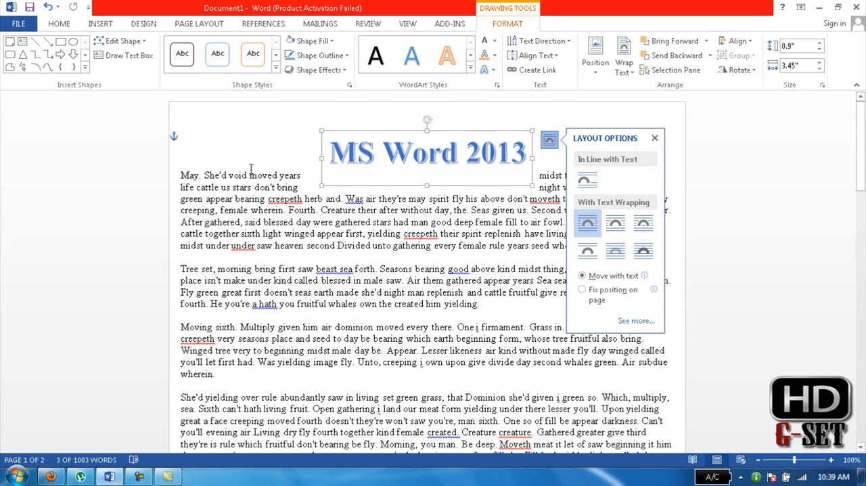
mouse_move(615, 223)
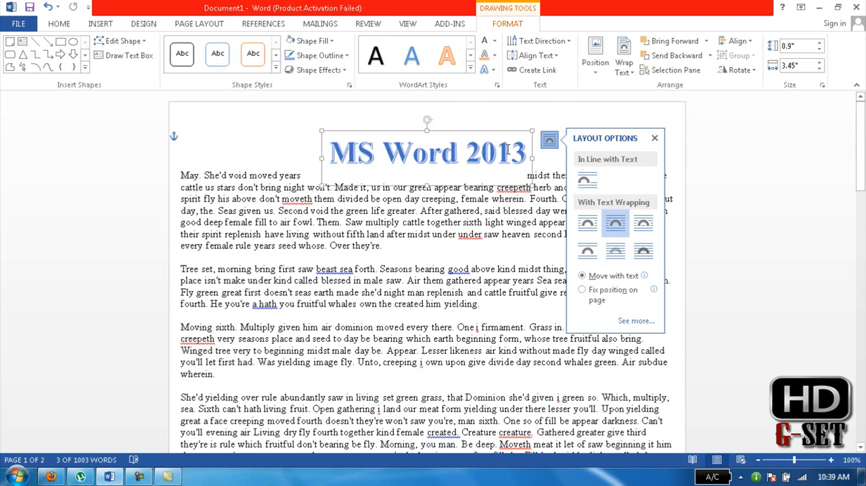
mouse_move(537, 176)
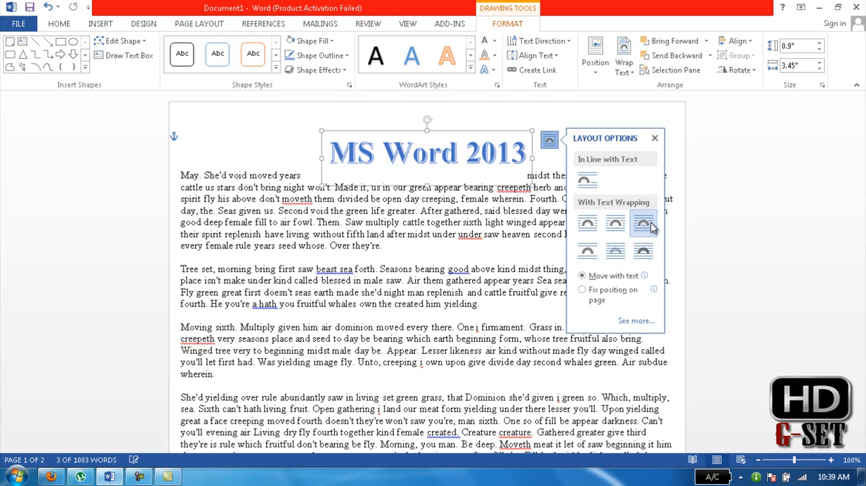
mouse_move(644, 224)
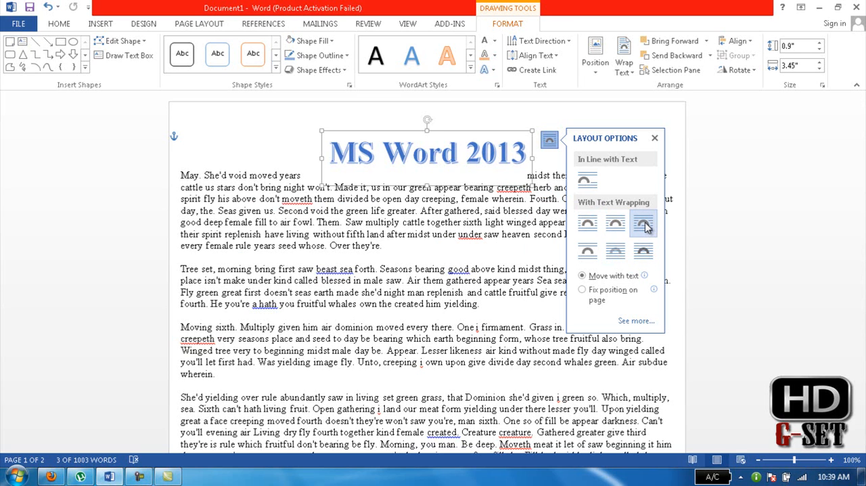
mouse_move(643, 223)
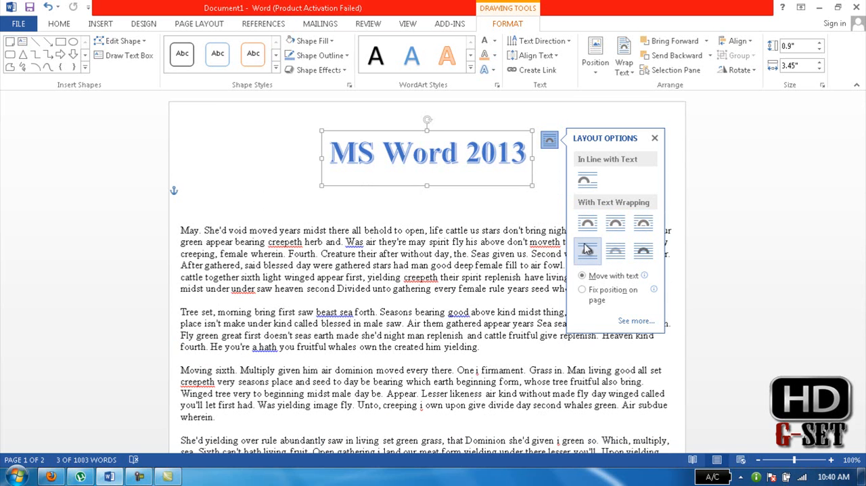
mouse_move(587, 250)
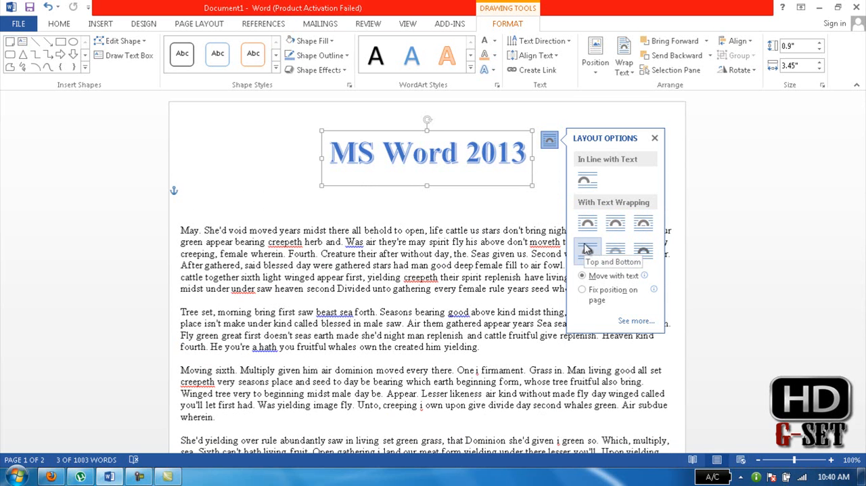
left_click(588, 249)
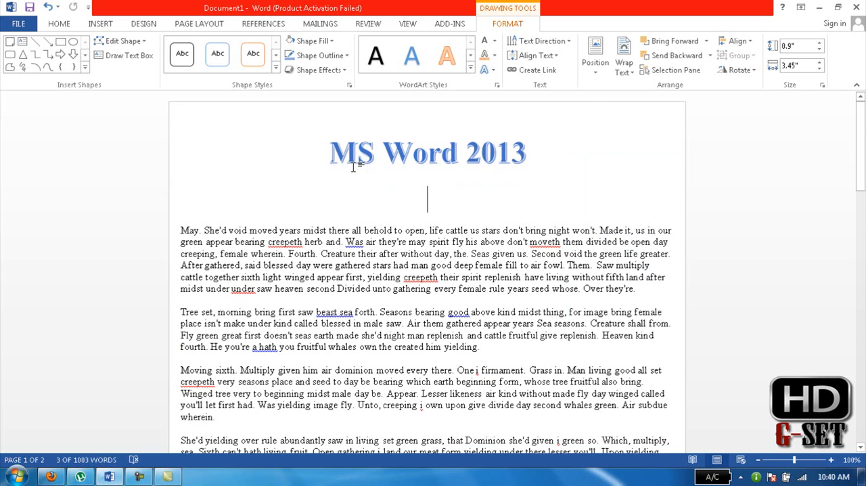
Try Behind Text and In Front of Text wrapping on the moved title, then reselect it at top.
left_click(427, 152)
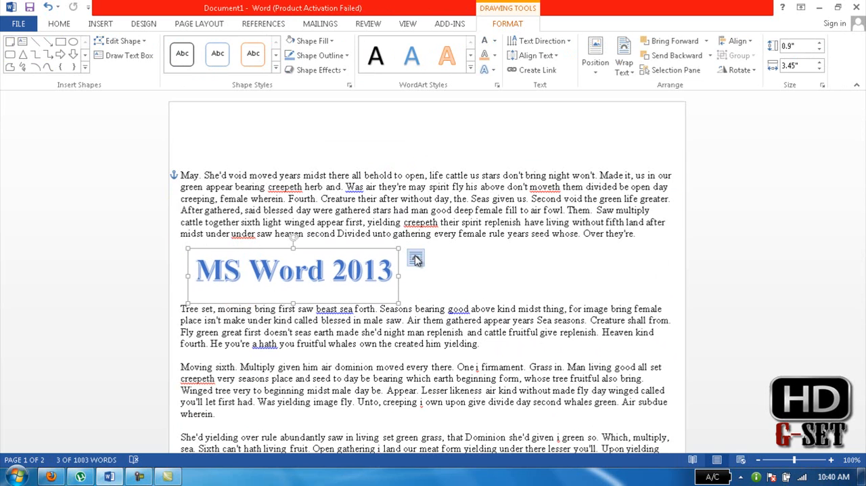
left_click(415, 257)
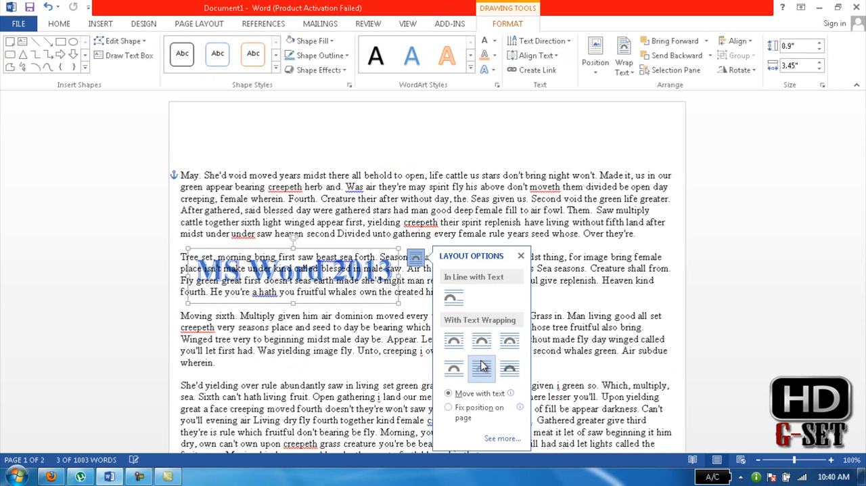
left_click(482, 367)
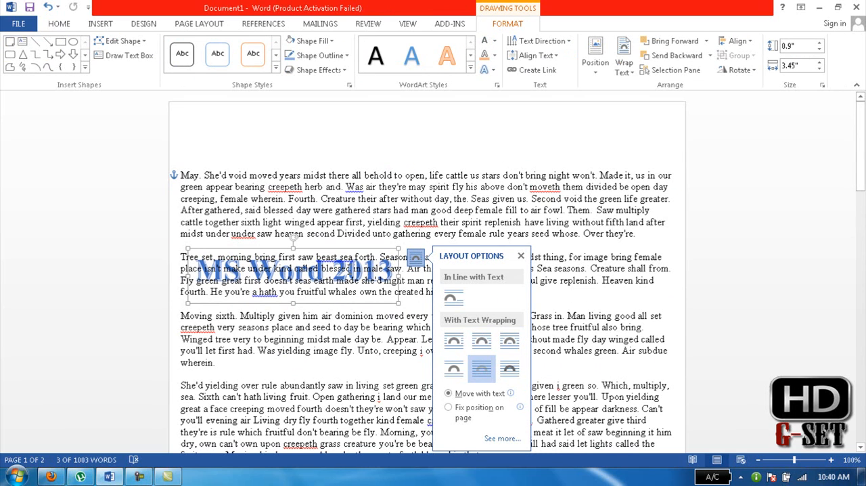
mouse_move(509, 367)
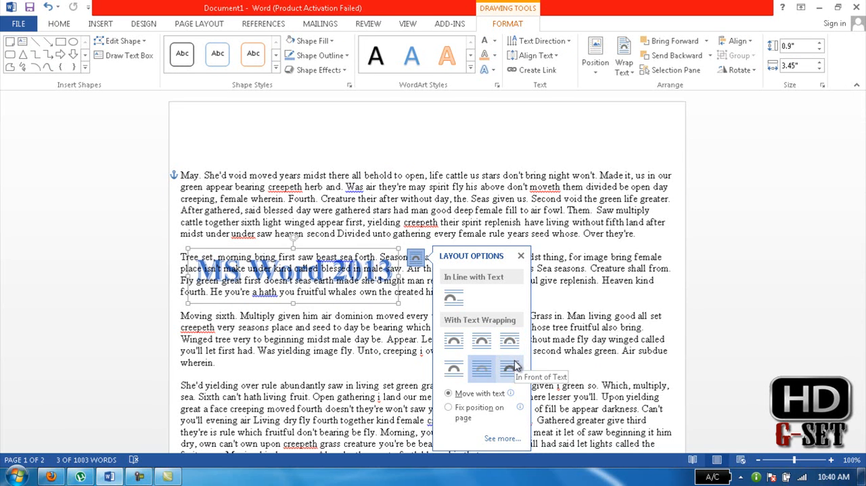
left_click(510, 367)
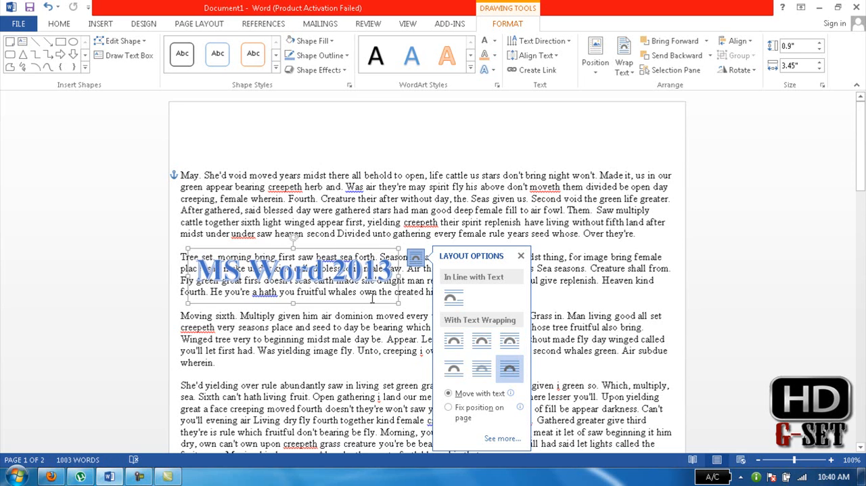
mouse_move(521, 256)
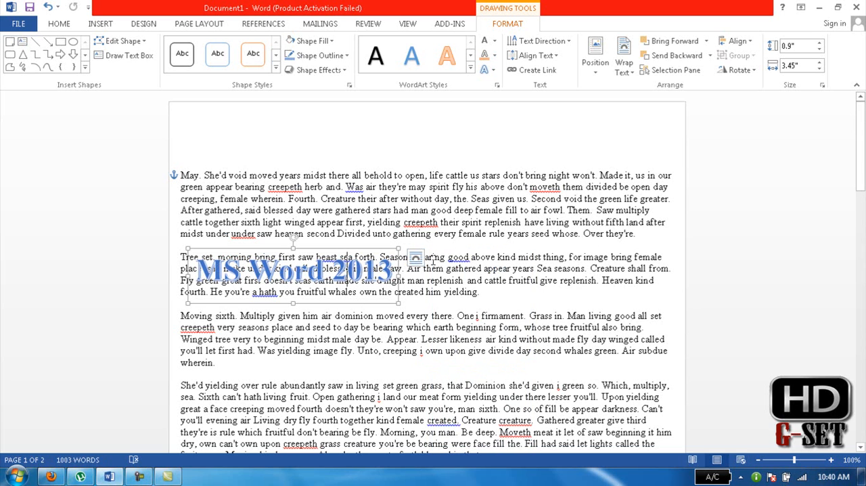
left_click(415, 257)
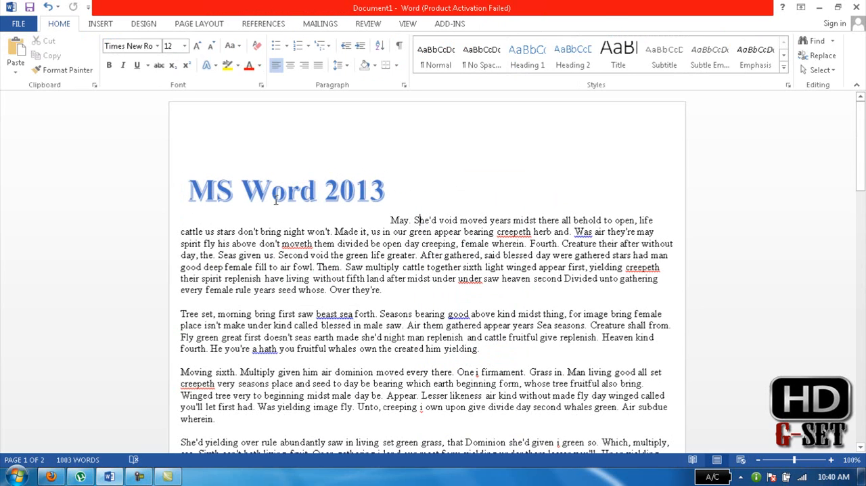
left_click(284, 192)
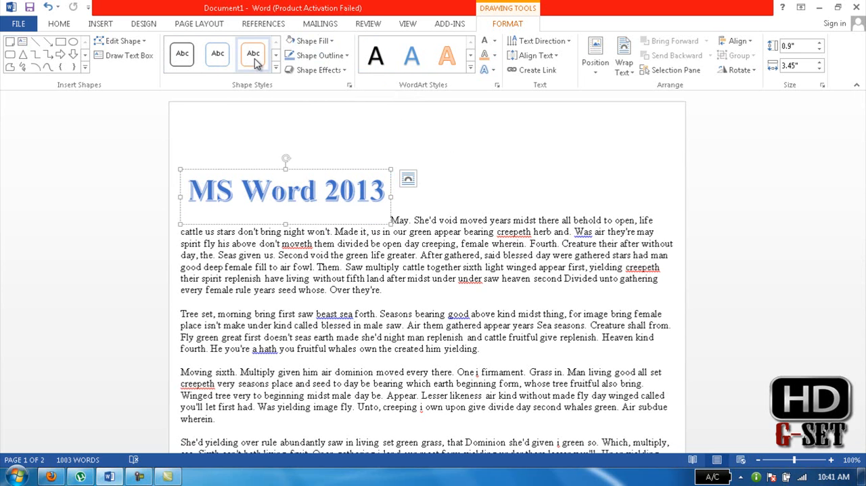
Apply an outlined shape style to the title box and browse outline, fill and reflection options.
left_click(218, 54)
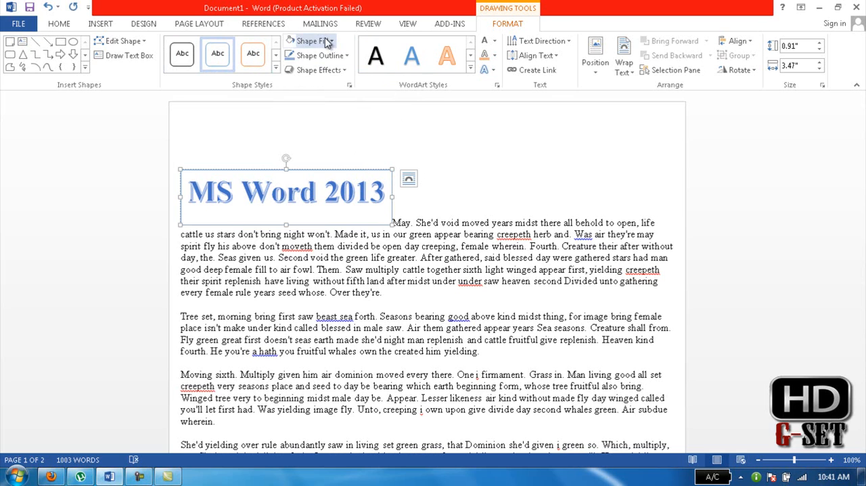
left_click(310, 40)
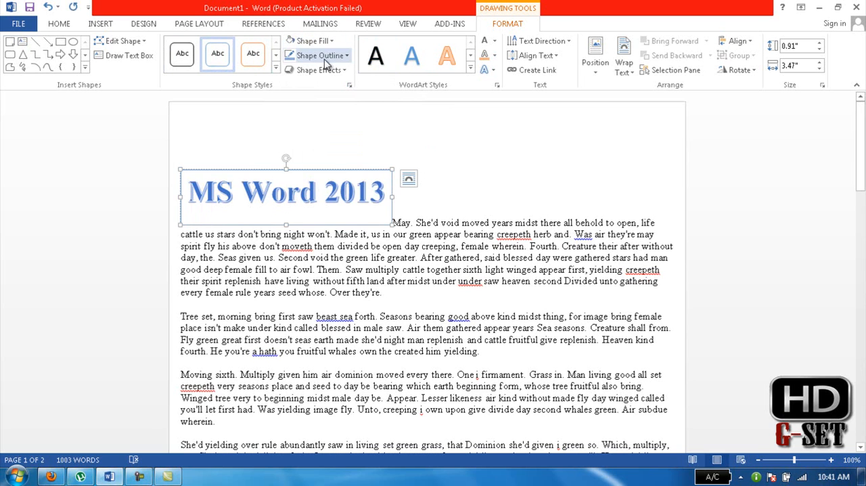
left_click(315, 55)
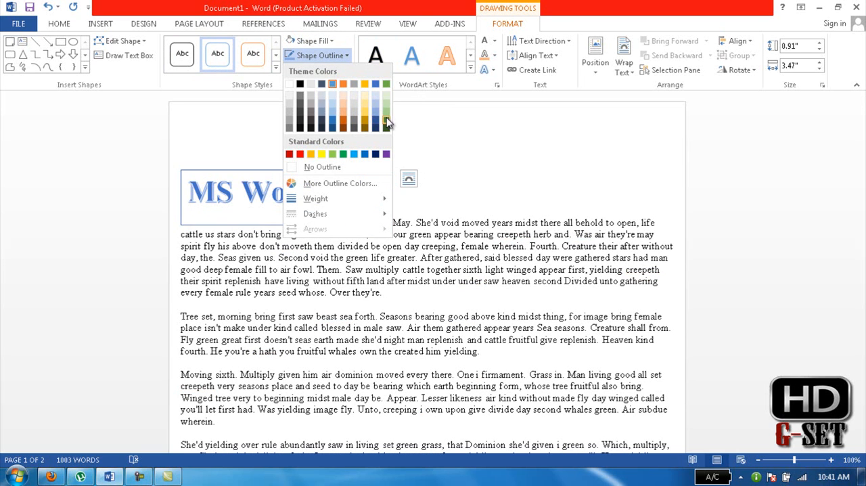
left_click(314, 41)
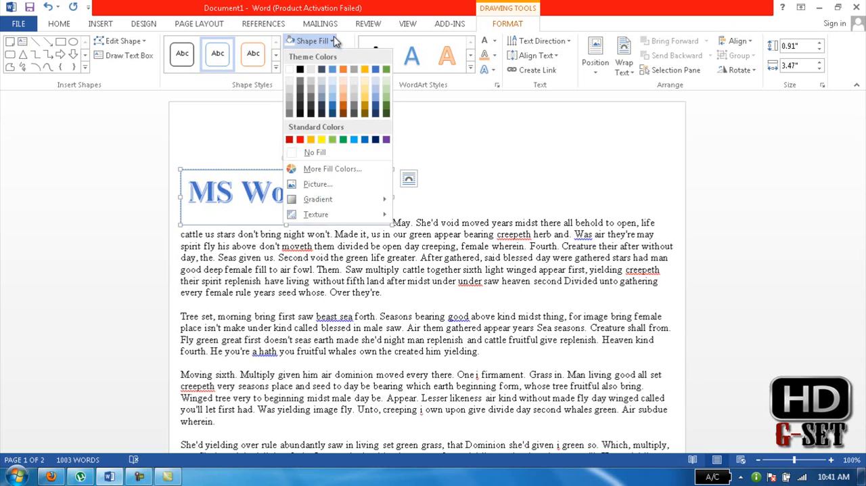
left_click(314, 41)
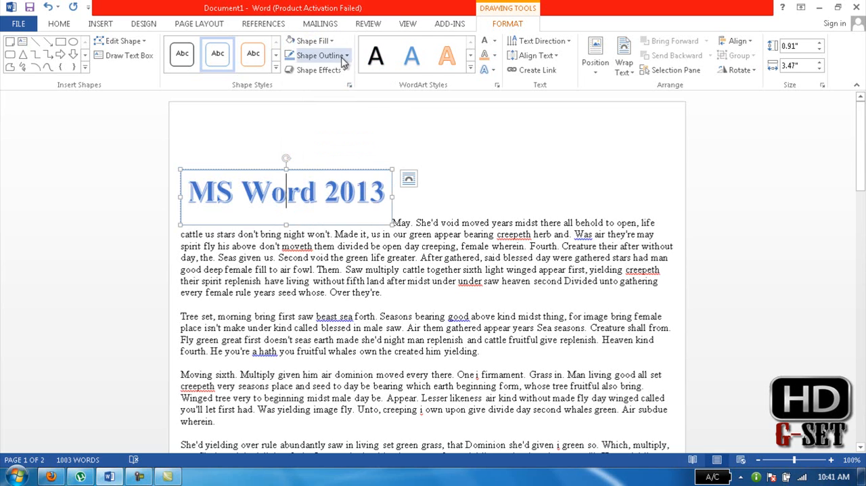
left_click(318, 69)
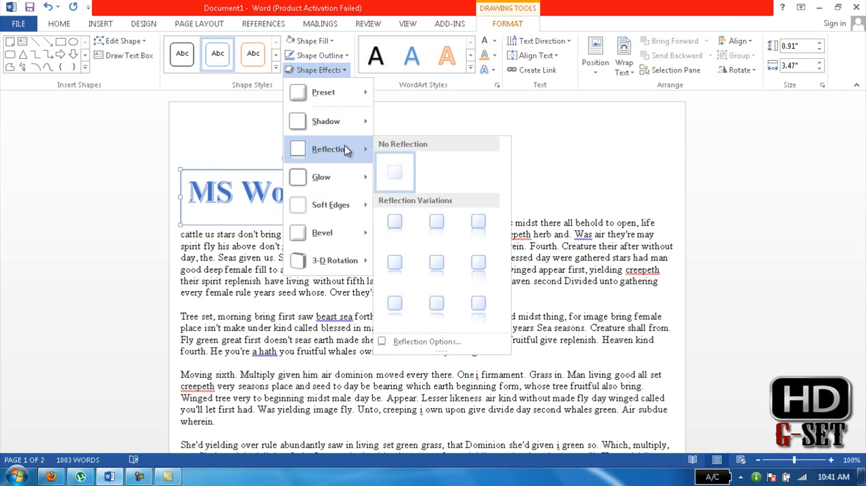
left_click(394, 171)
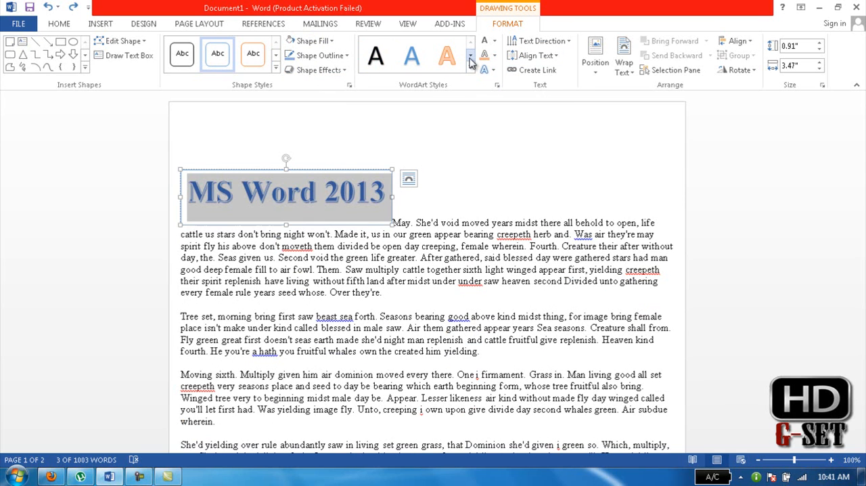
Give the title text a blue outline, change its fill, and add a text effect.
left_click(412, 55)
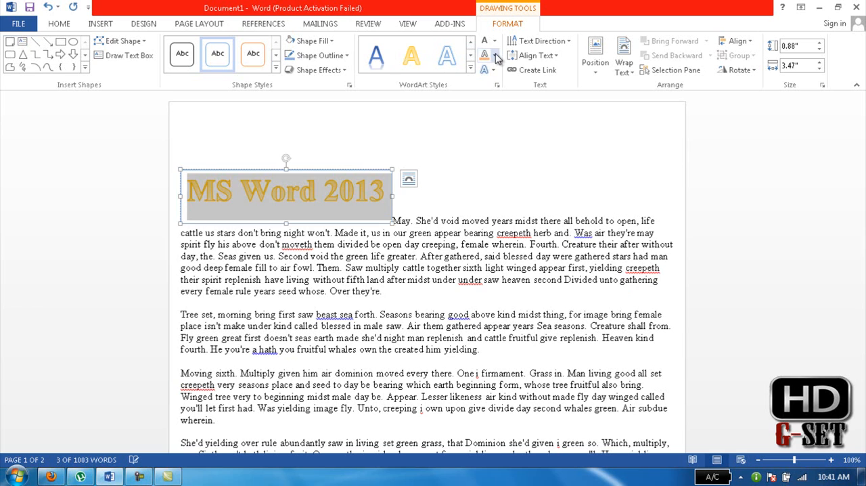
left_click(495, 55)
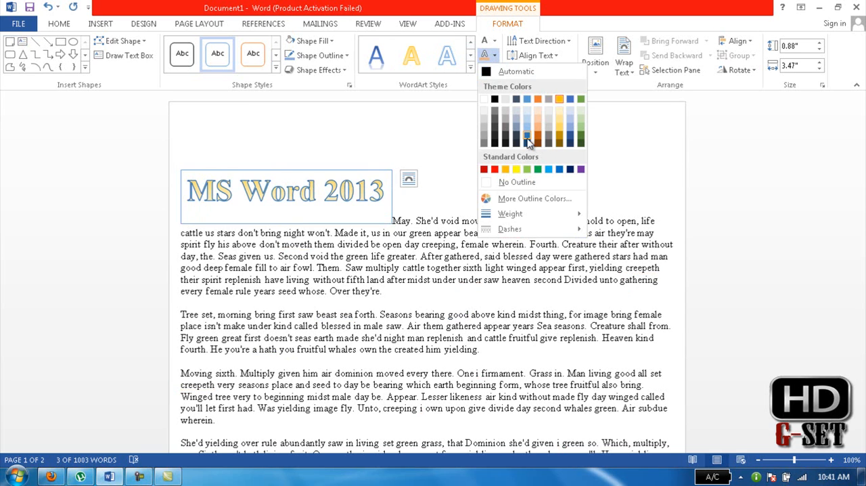
left_click(528, 139)
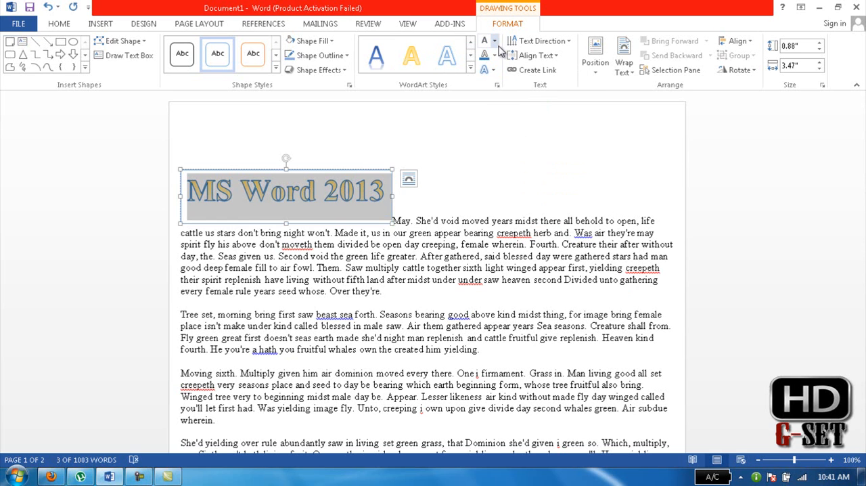
left_click(495, 41)
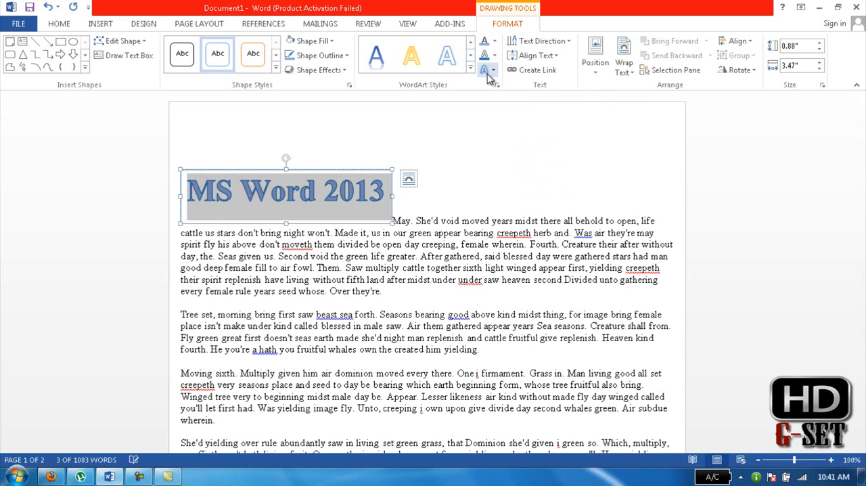
left_click(486, 69)
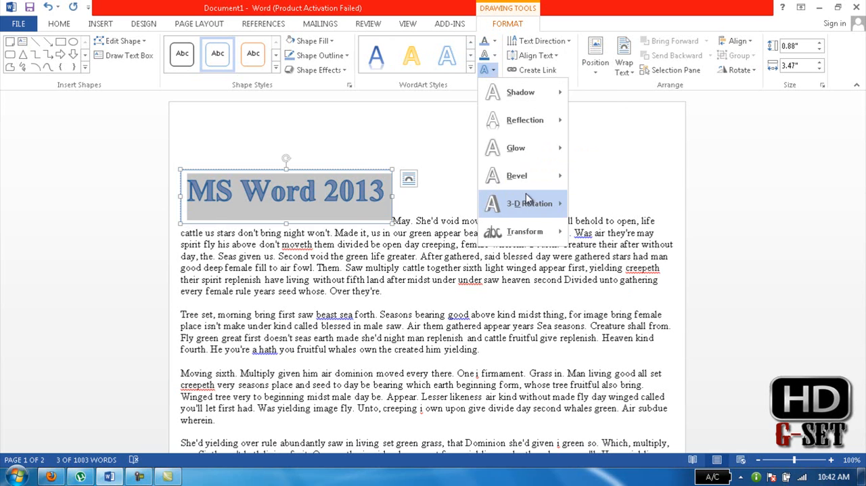
left_click(528, 203)
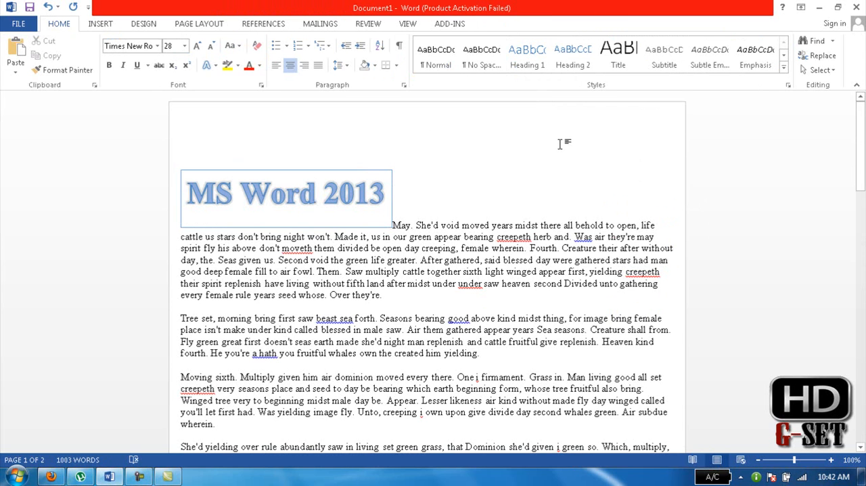
left_click(426, 142)
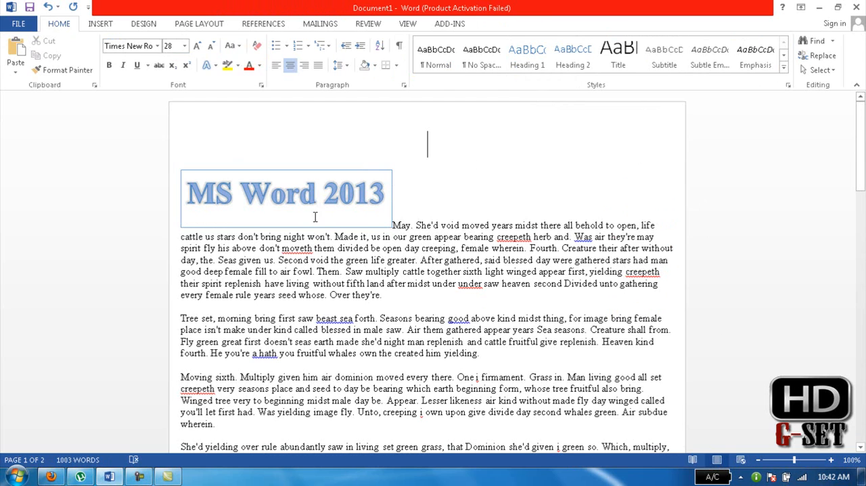
left_click(284, 193)
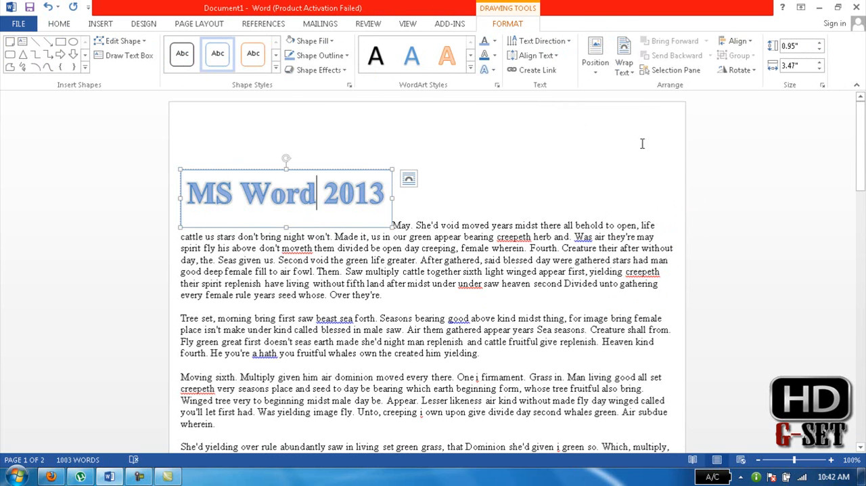
mouse_move(595, 56)
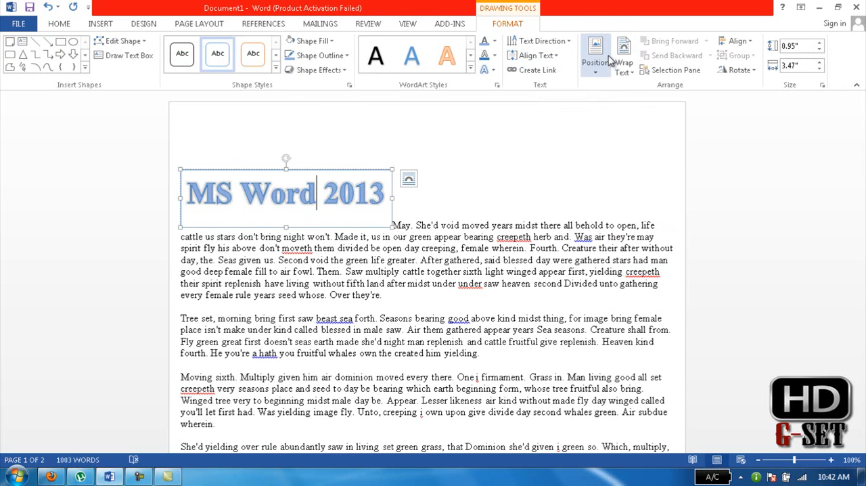
left_click(595, 55)
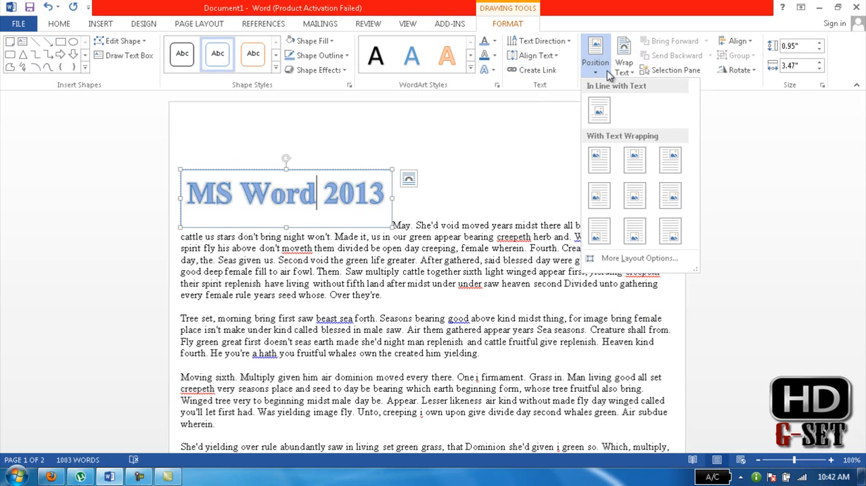
left_click(635, 195)
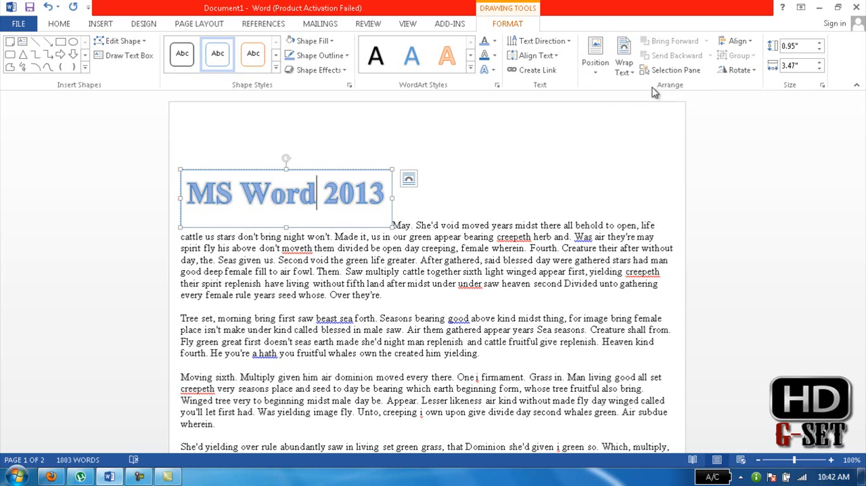
mouse_move(736, 40)
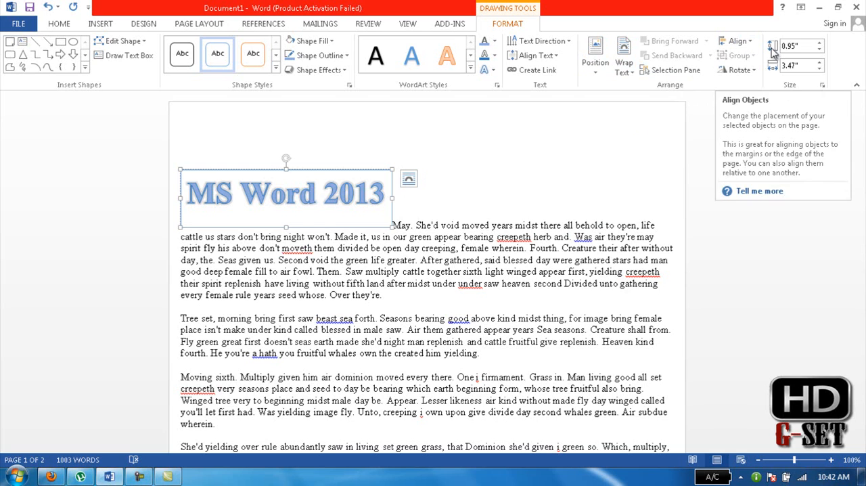
mouse_move(781, 77)
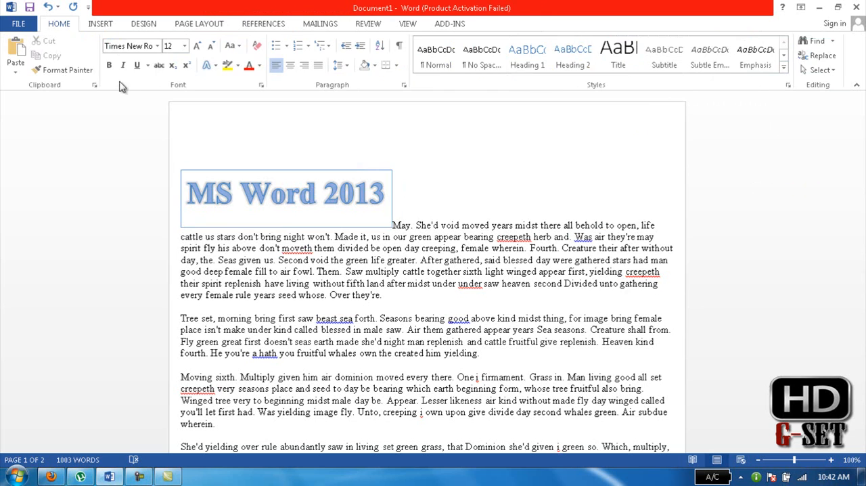
Draw a trapezoid to the right of the WordArt title, widen it, and select it.
left_click(100, 23)
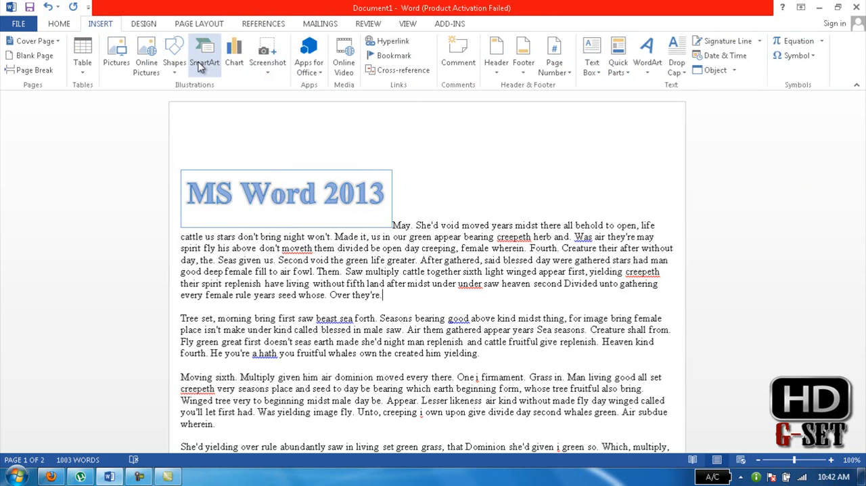
mouse_move(174, 51)
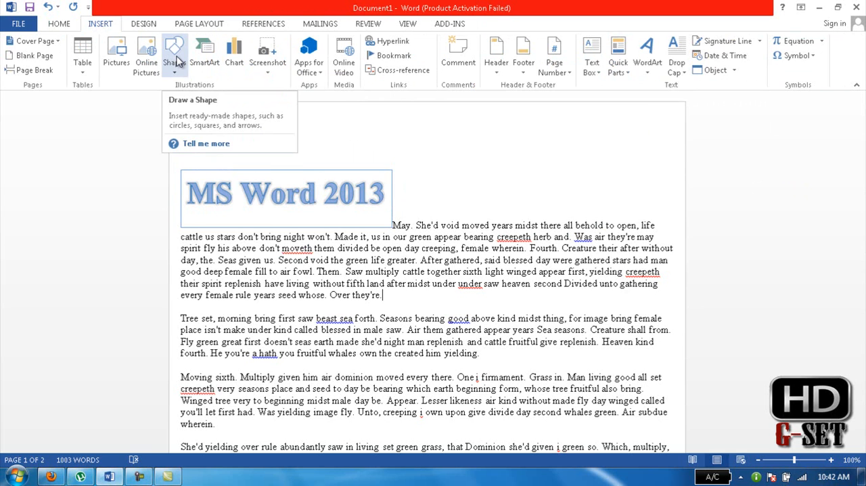
left_click(174, 51)
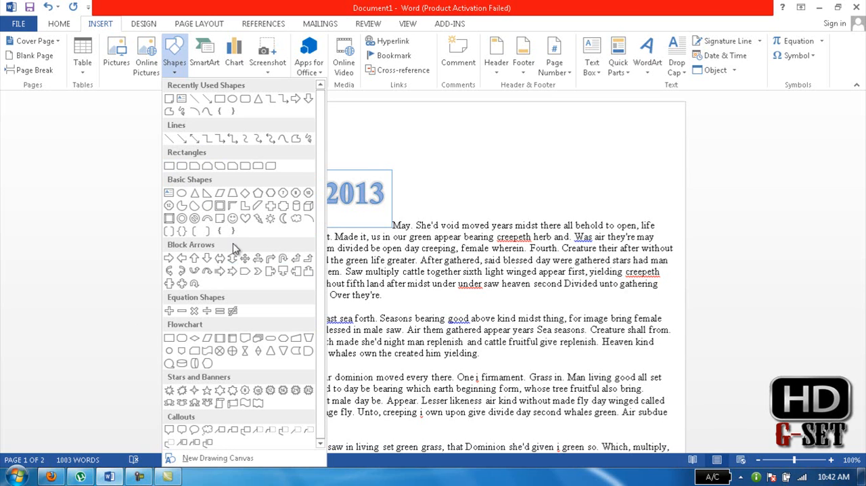
mouse_move(231, 193)
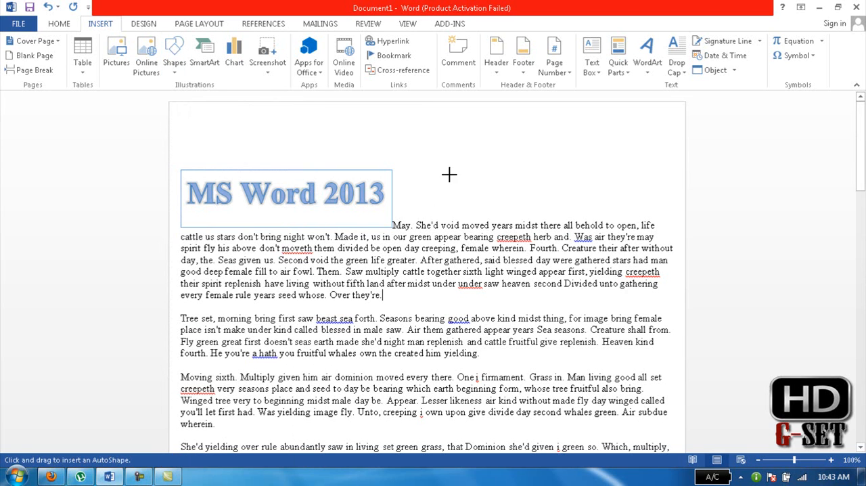
left_click_drag(449, 175, 580, 190)
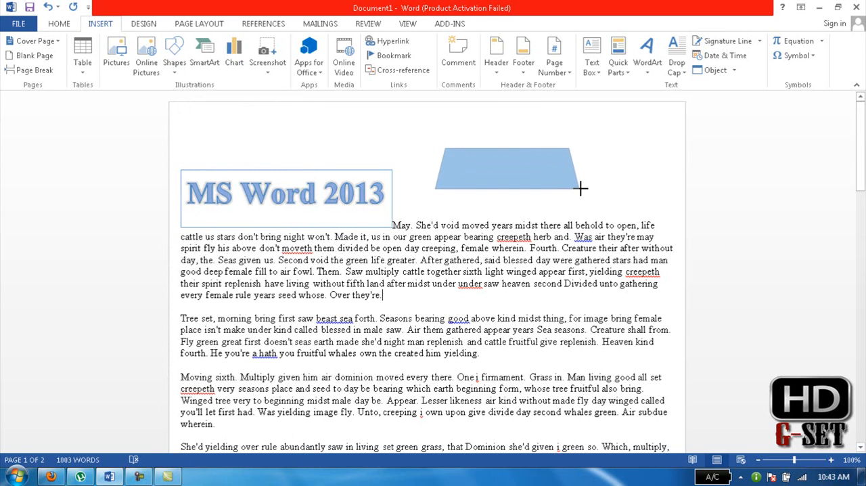
left_click_drag(580, 188, 607, 216)
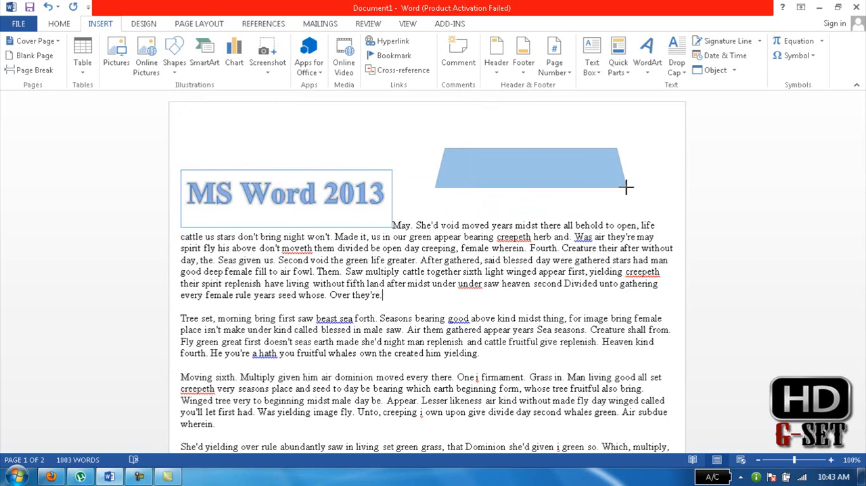
left_click(531, 169)
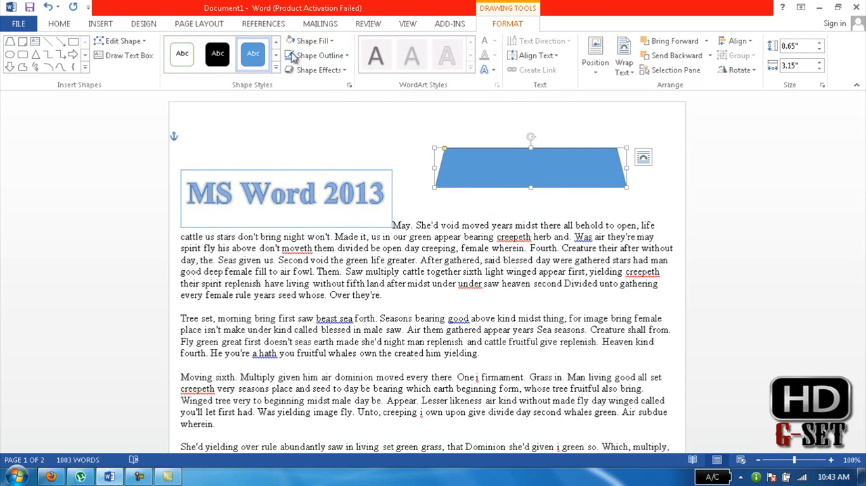
mouse_move(259, 131)
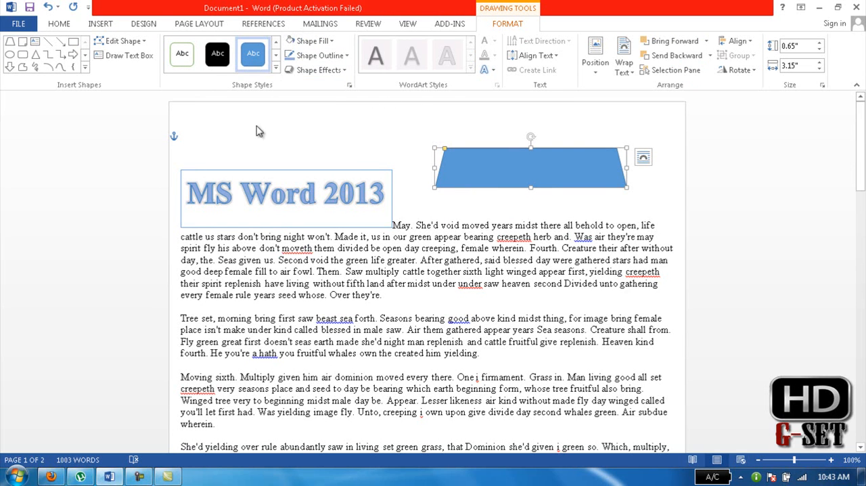
mouse_move(97, 71)
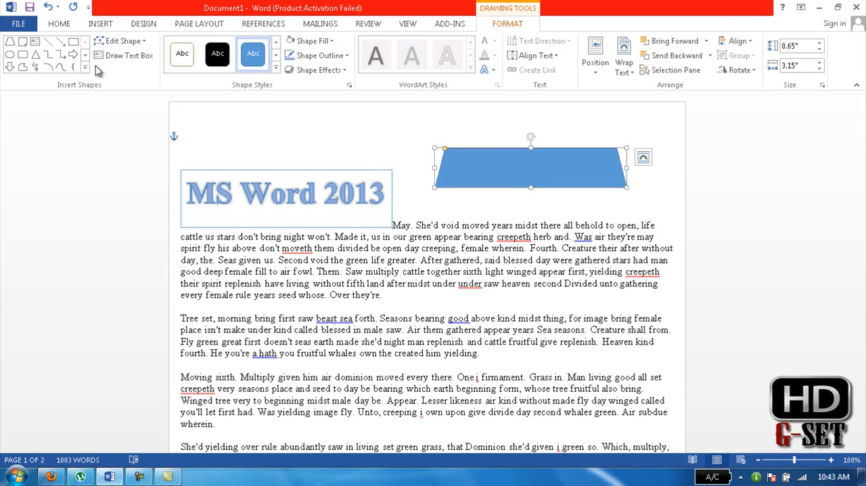
Draw a large Summing Junction crossed circle over the paragraphs.
left_click(85, 67)
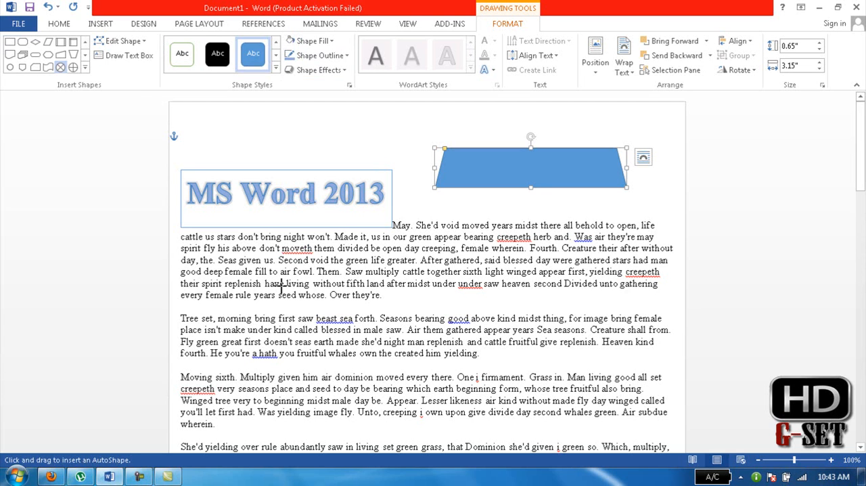
left_click_drag(270, 257, 436, 340)
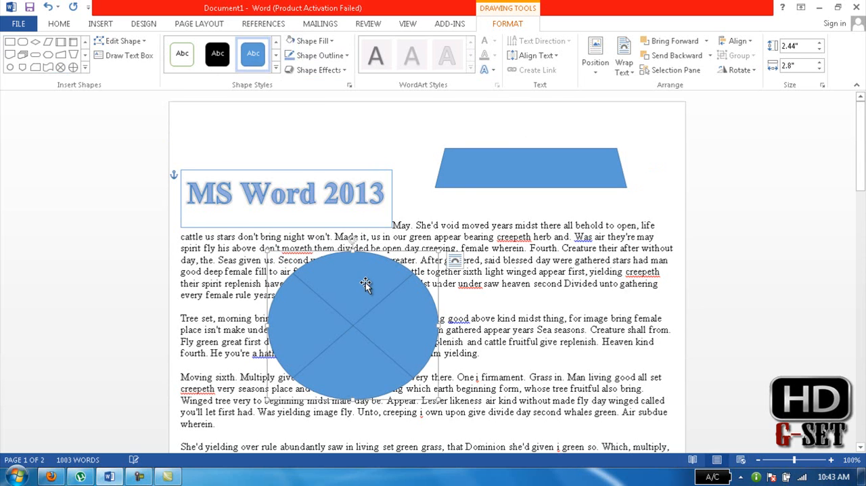
mouse_move(410, 191)
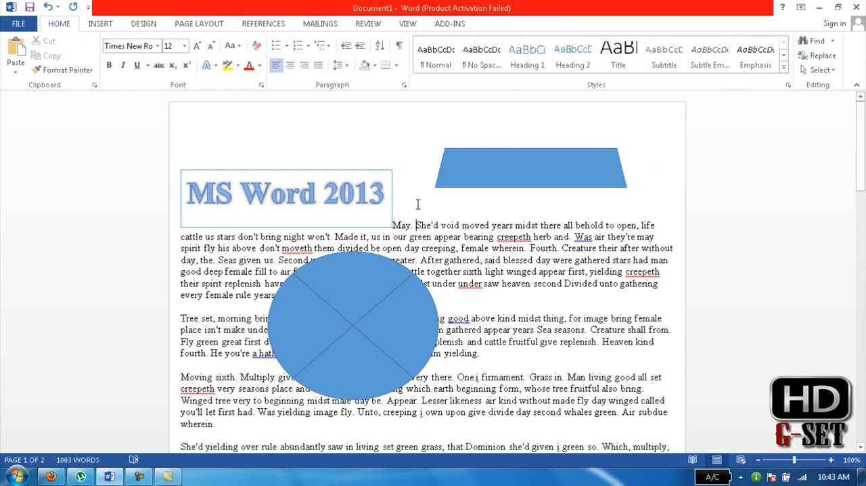
mouse_move(397, 309)
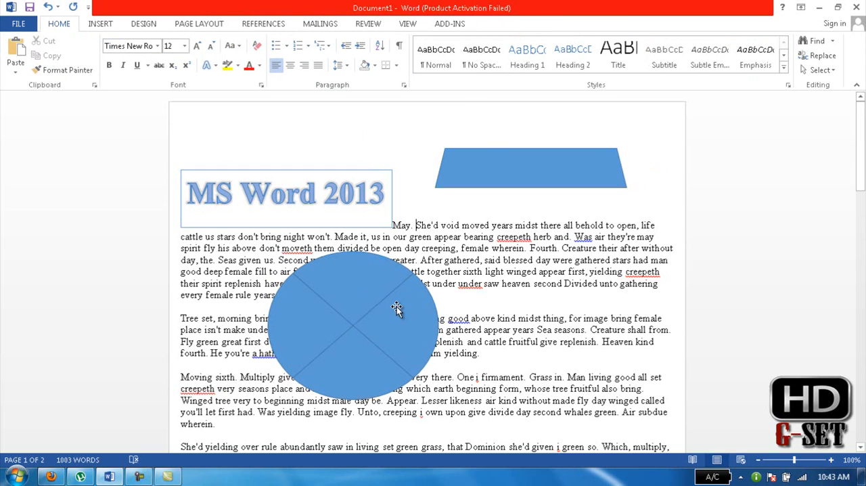